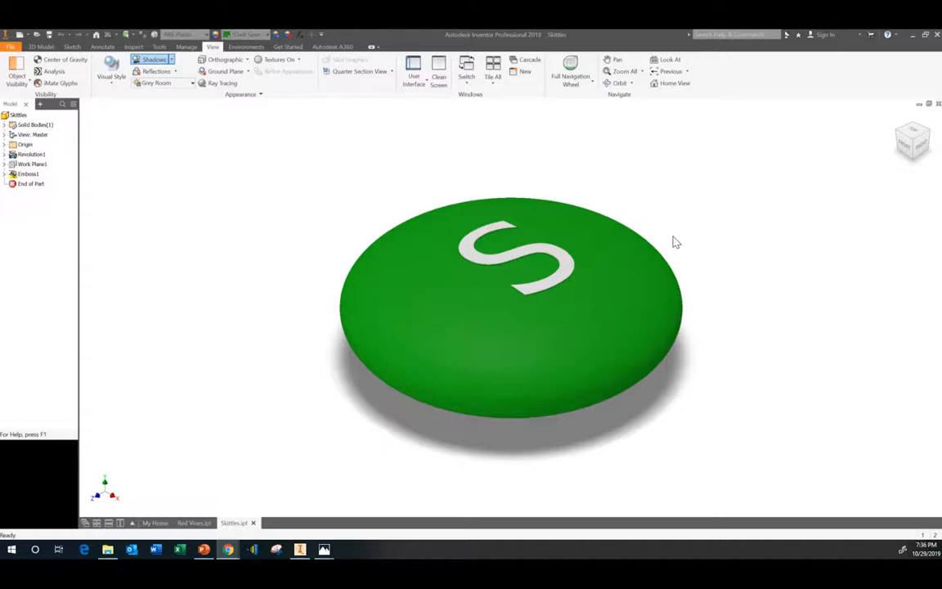
mouse_move(624, 253)
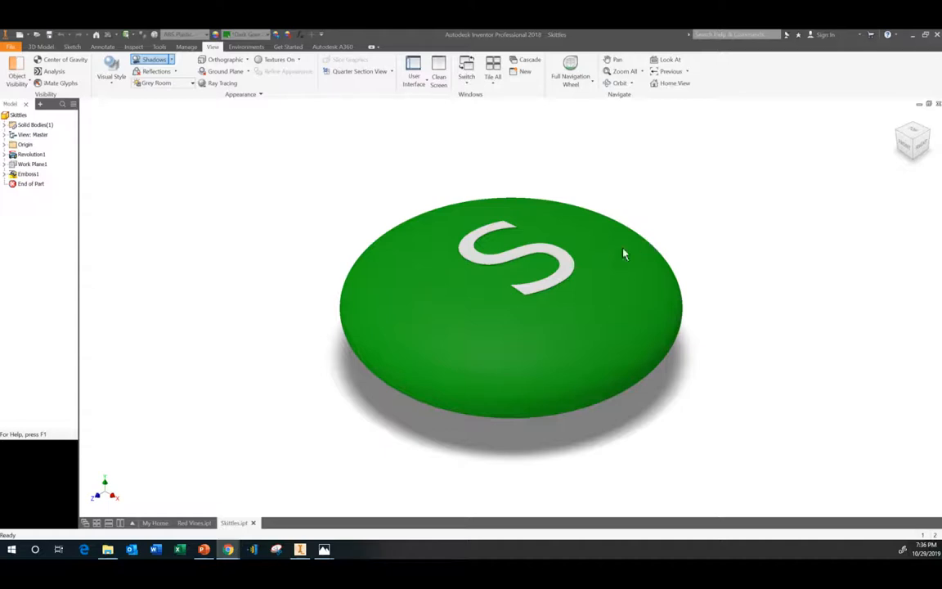
mouse_move(275, 208)
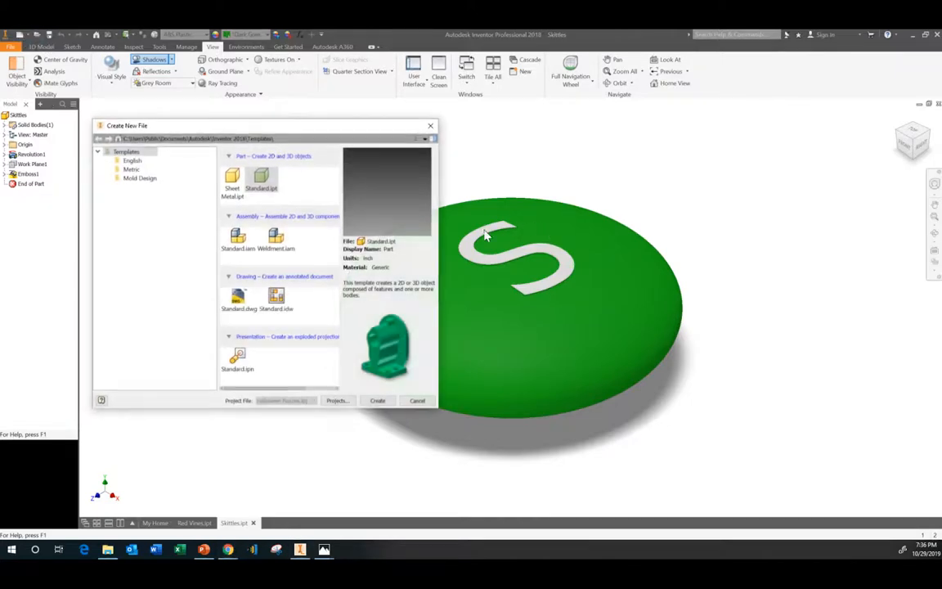
Create a new blank part file from the Standard.ipt template.
click(260, 177)
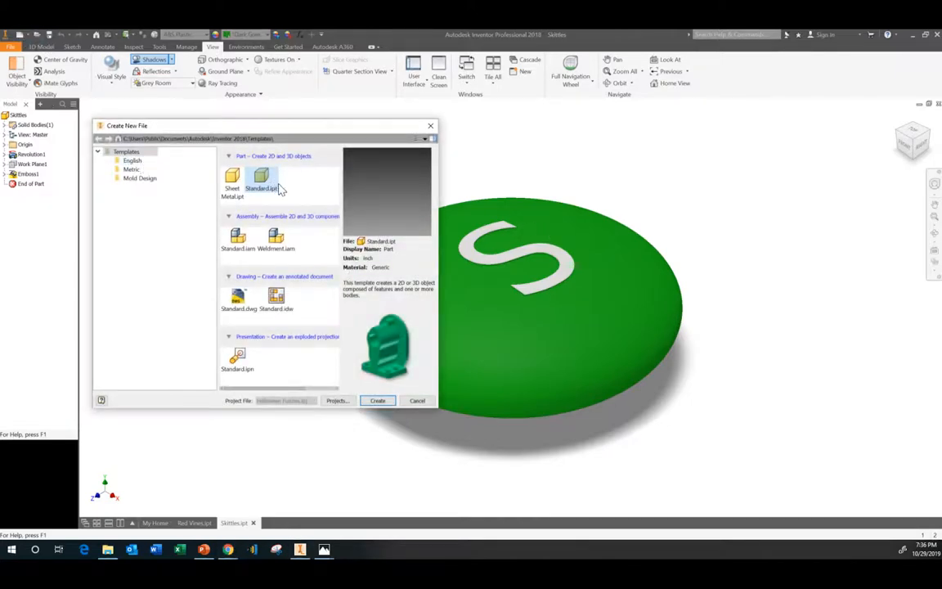
click(376, 400)
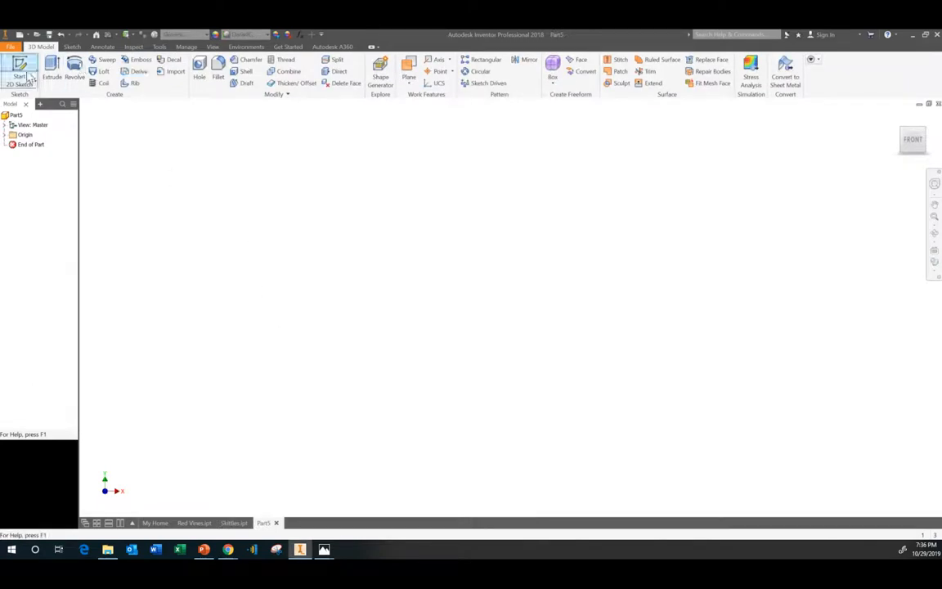
In a new 2D sketch, draw a wide horizontal ellipse centred on the origin.
click(18, 69)
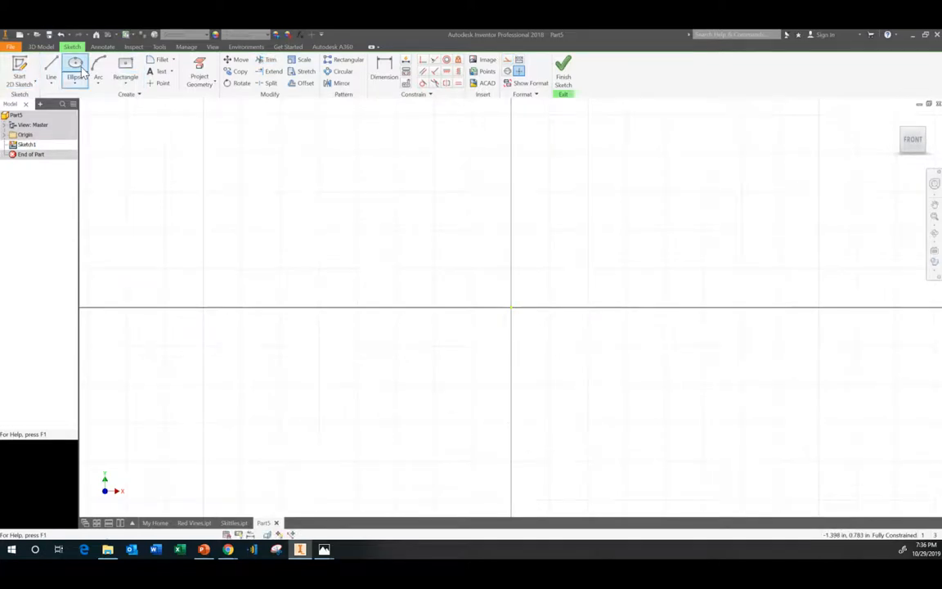
click(78, 69)
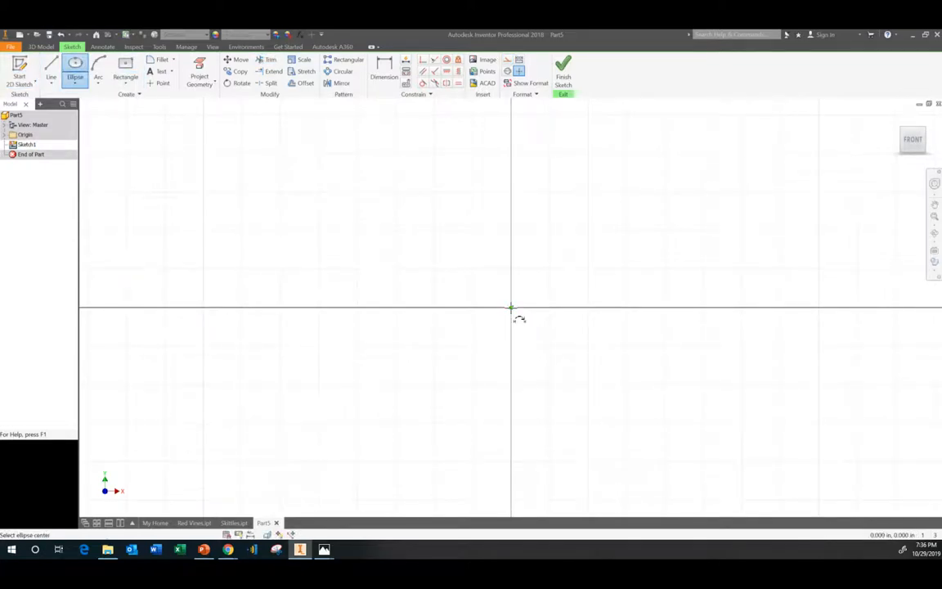
click(314, 271)
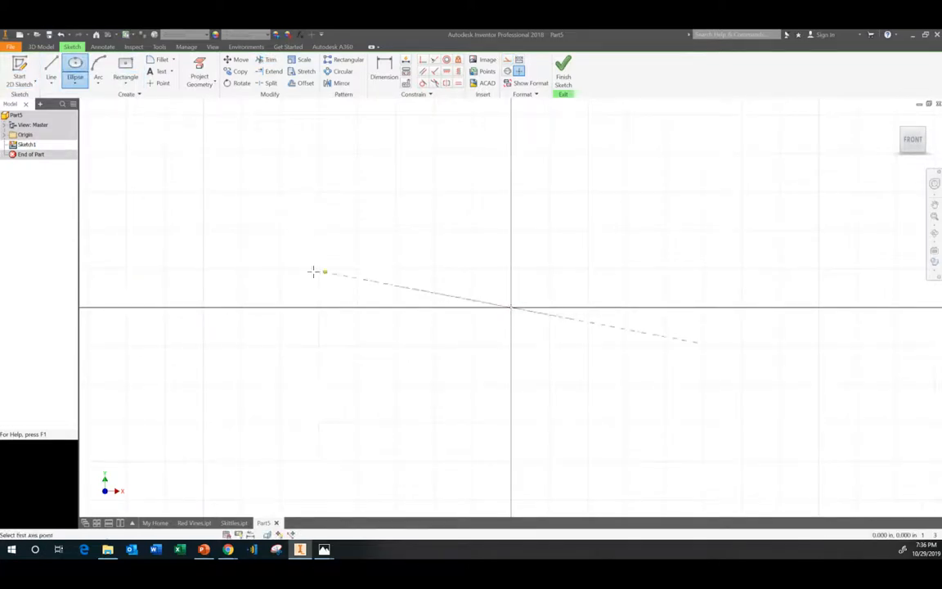
click(348, 258)
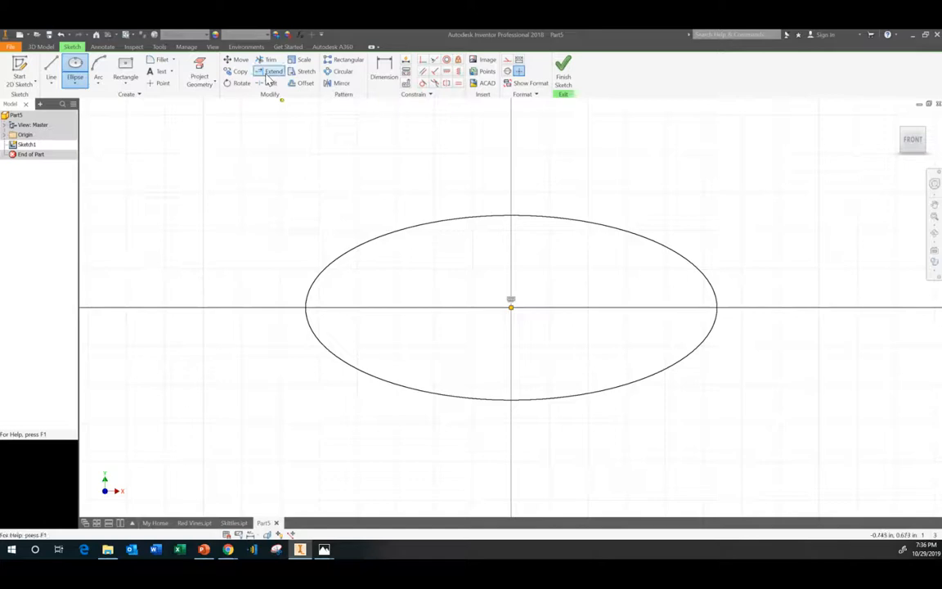
click(382, 72)
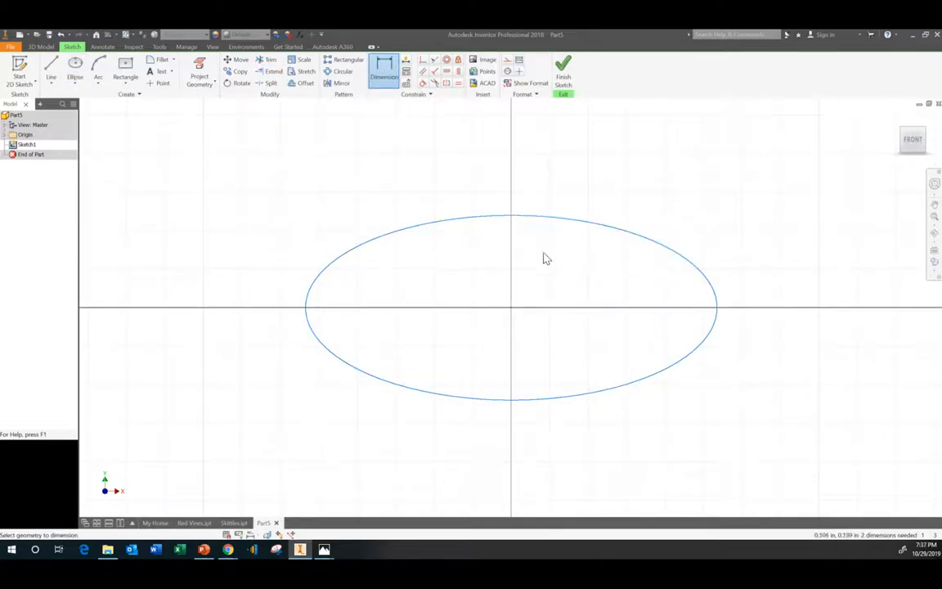
mouse_move(532, 320)
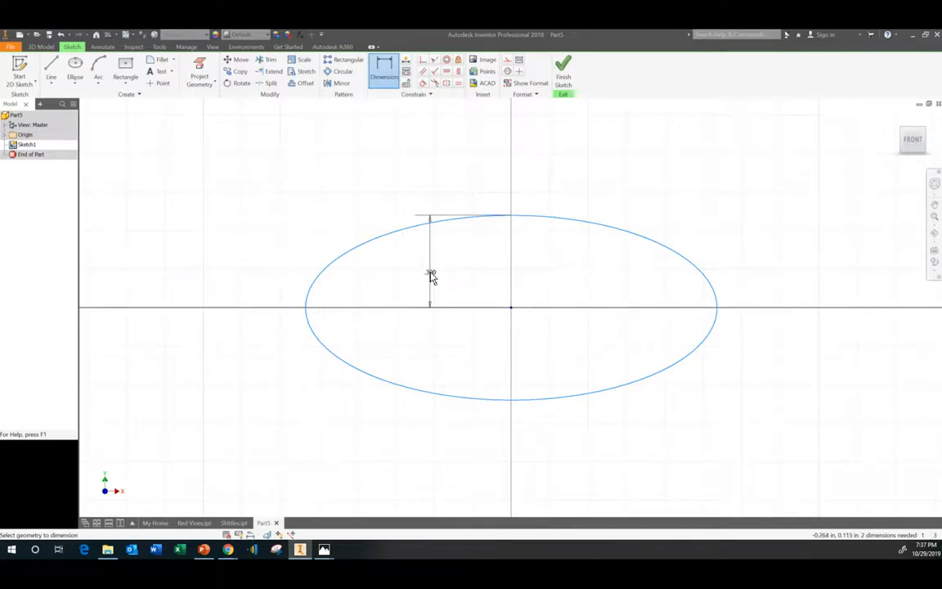
Dimension the ellipse's vertical axis to .170 and horizontal axis to .250.
click(430, 273)
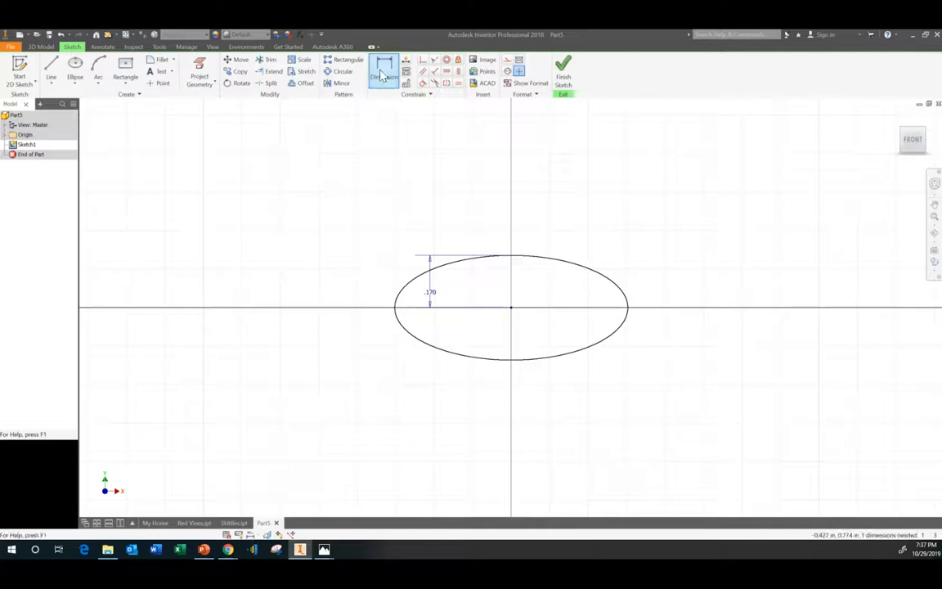
click(382, 69)
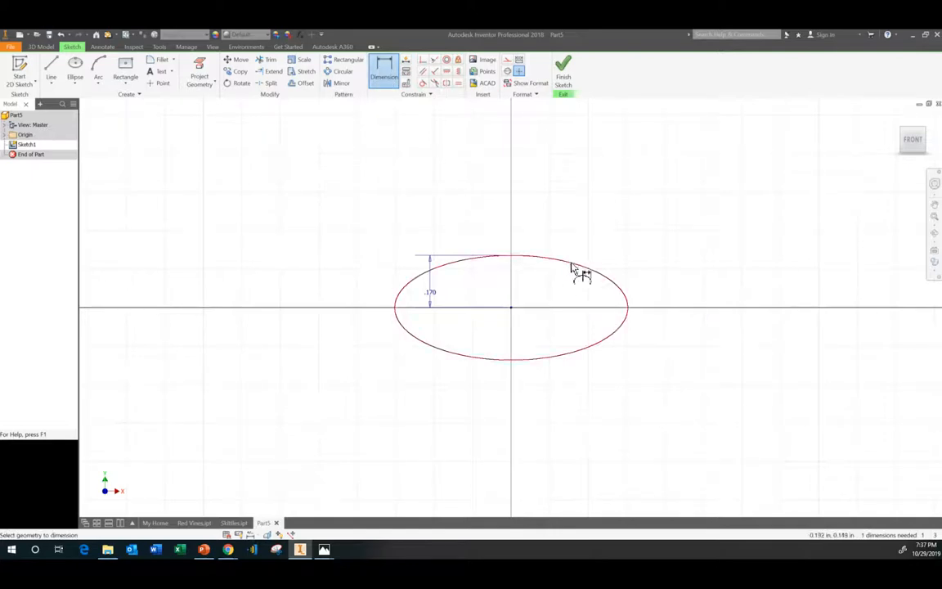
click(574, 262)
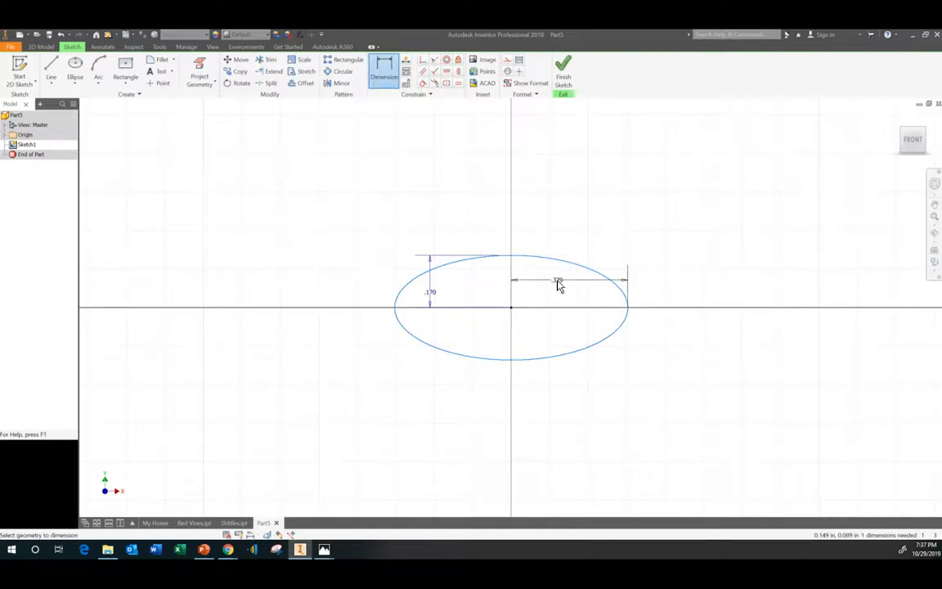
click(559, 280)
text(.250)
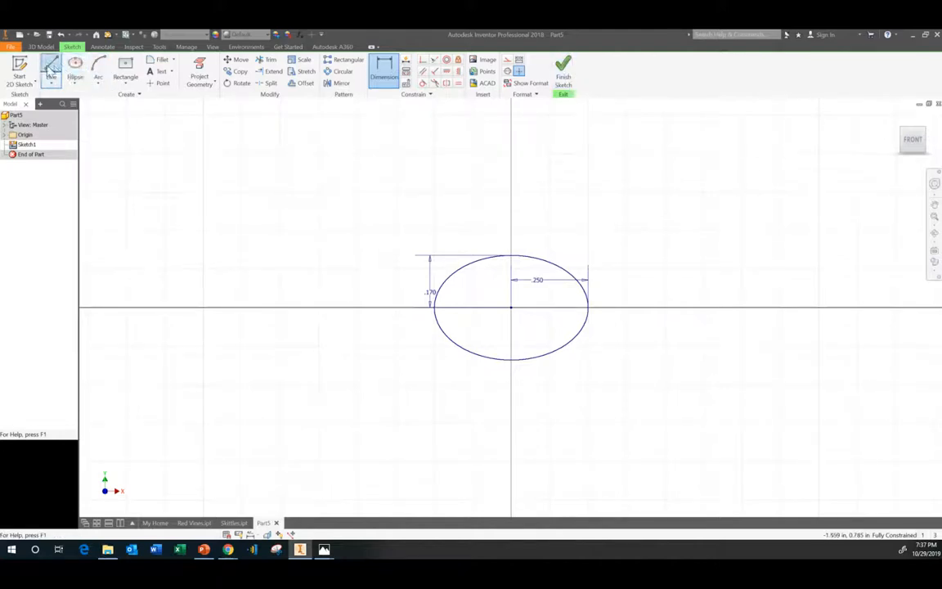
Start a vertical line through the ellipse centre to cut it in half.
click(52, 72)
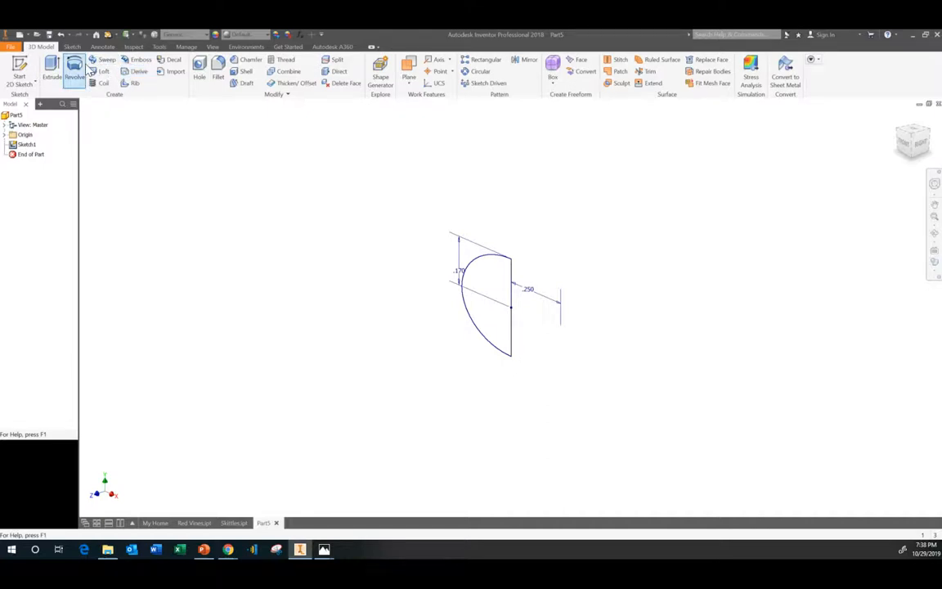
Revolve the half-ellipse profile fully around its vertical edge into Revolution1.
click(74, 72)
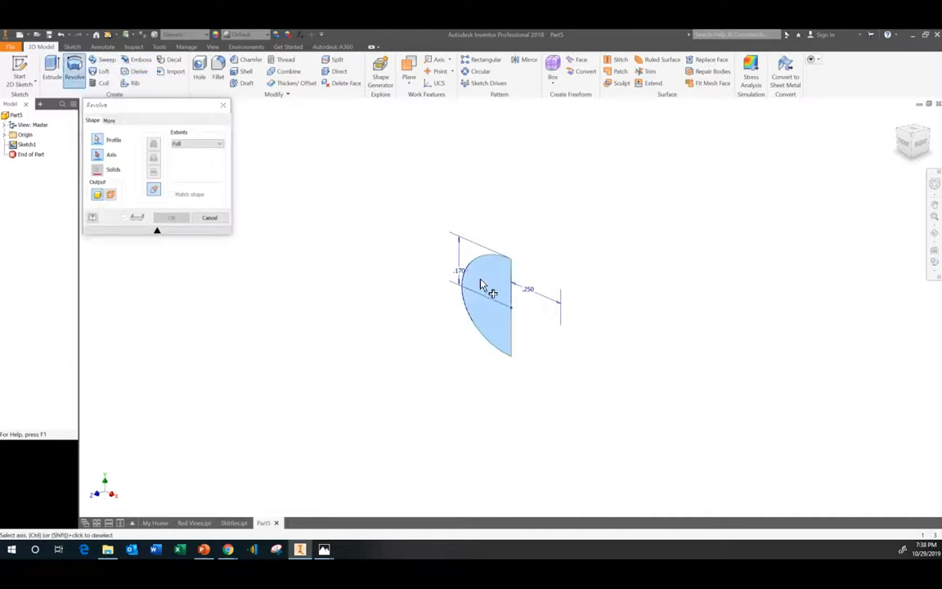
click(97, 139)
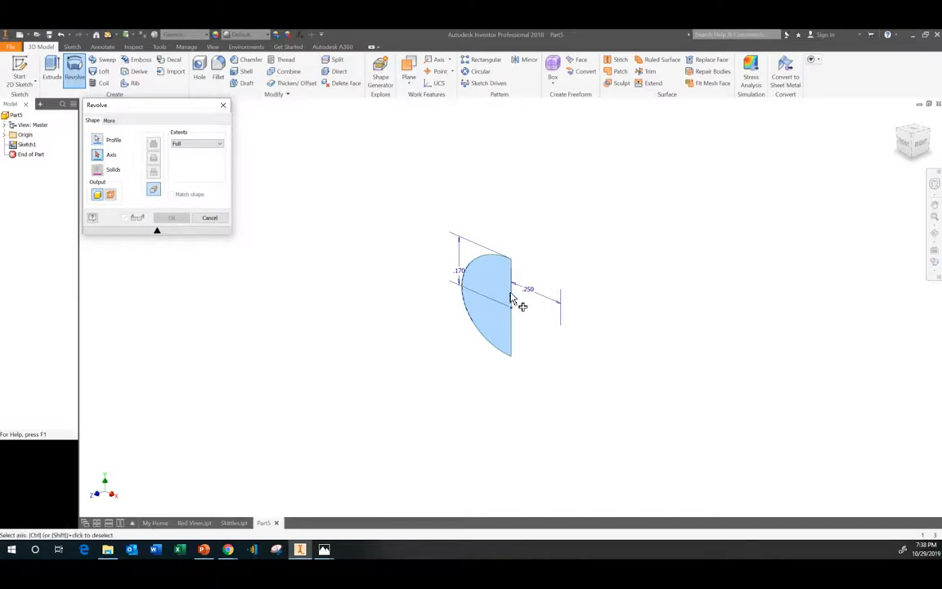
click(511, 299)
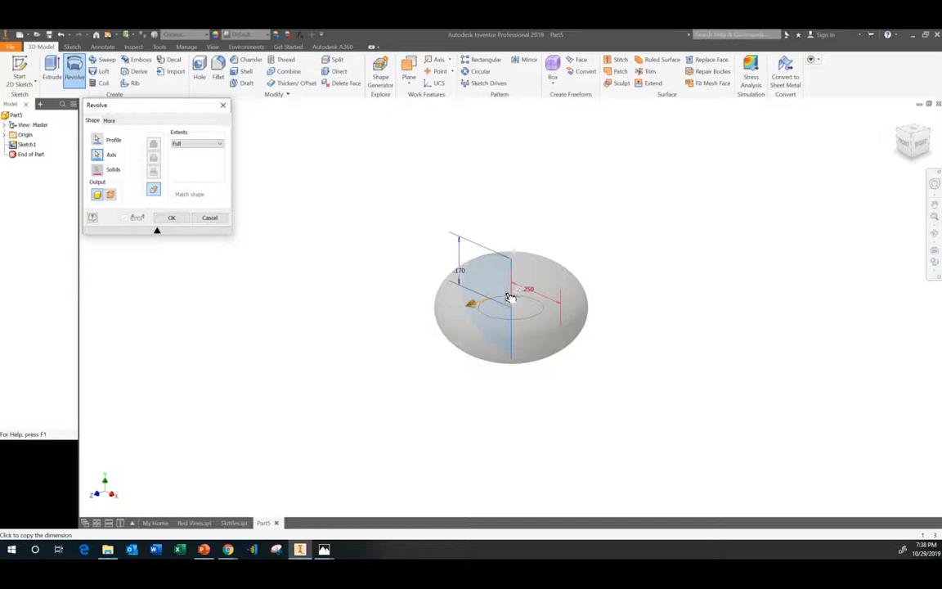
click(172, 218)
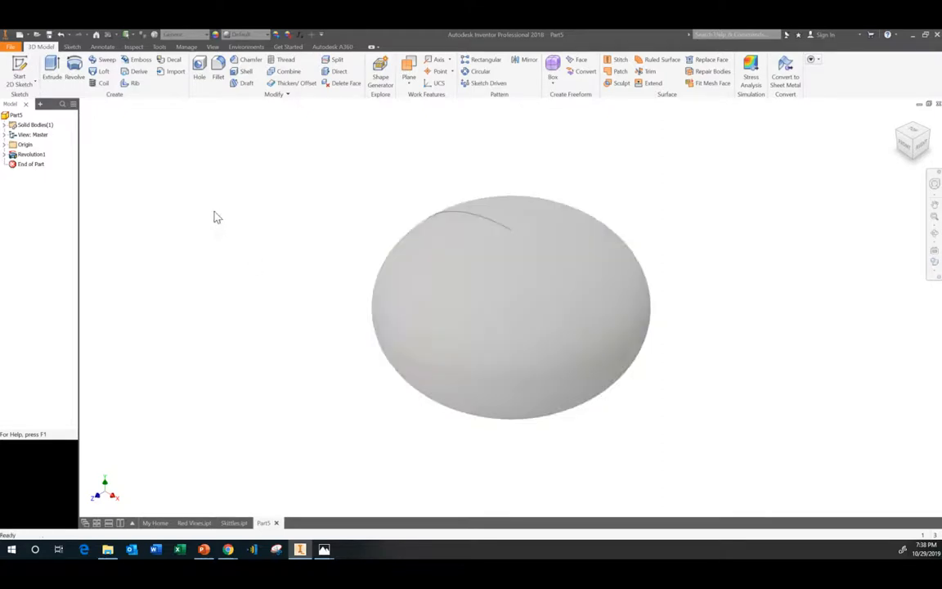
Adjust the ellipsoid's appearance colour to a deeper green and accept it.
click(243, 39)
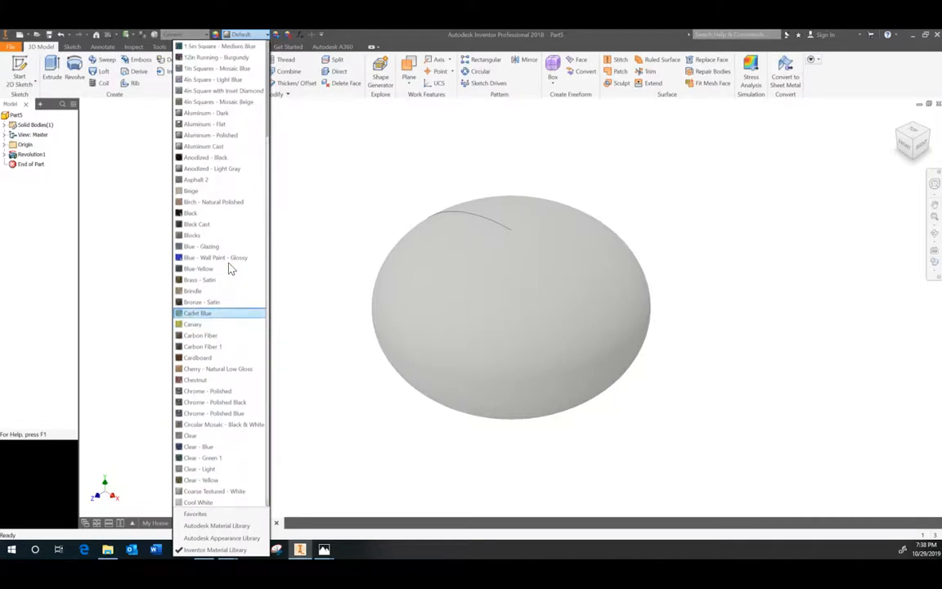
scroll(down, 3)
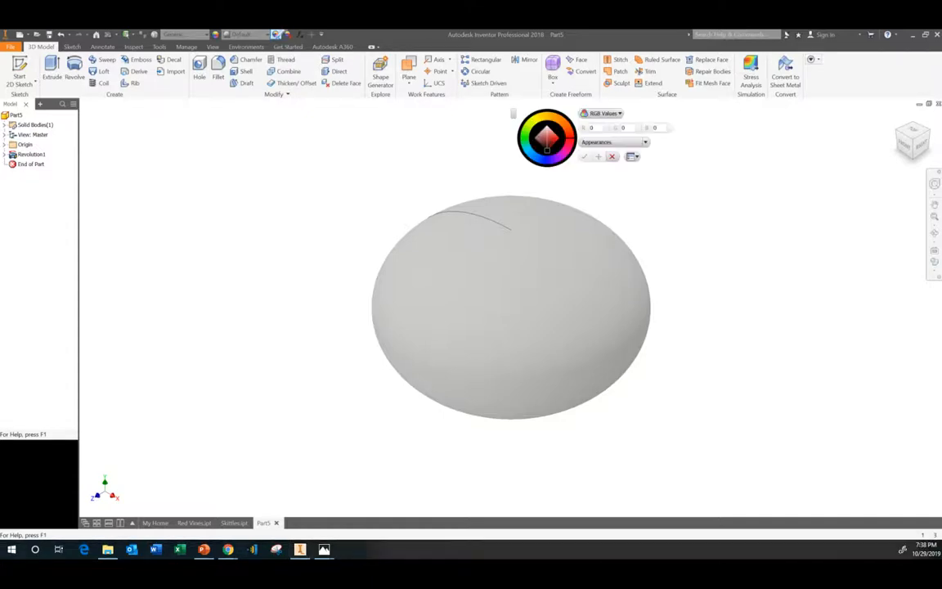
click(544, 139)
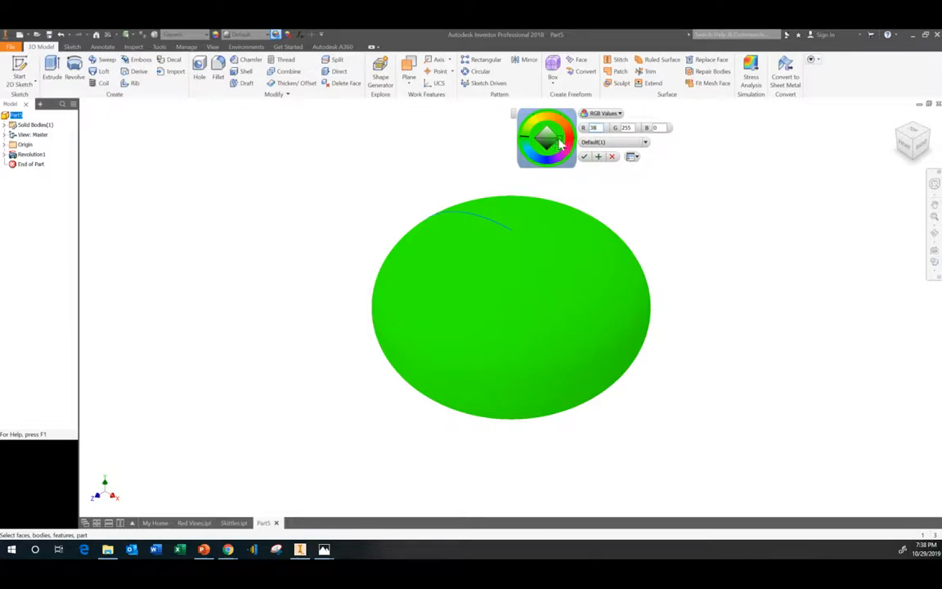
click(547, 135)
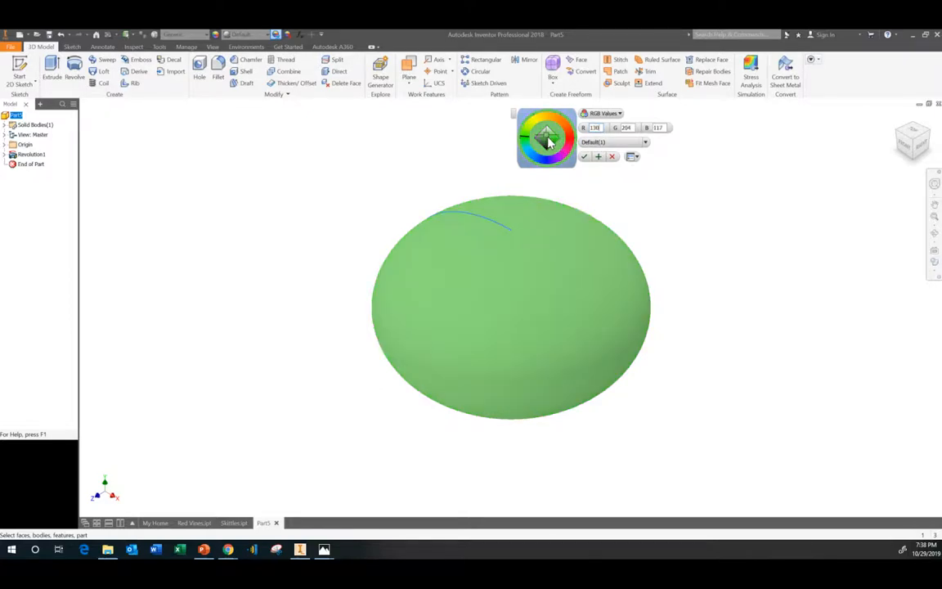
click(553, 145)
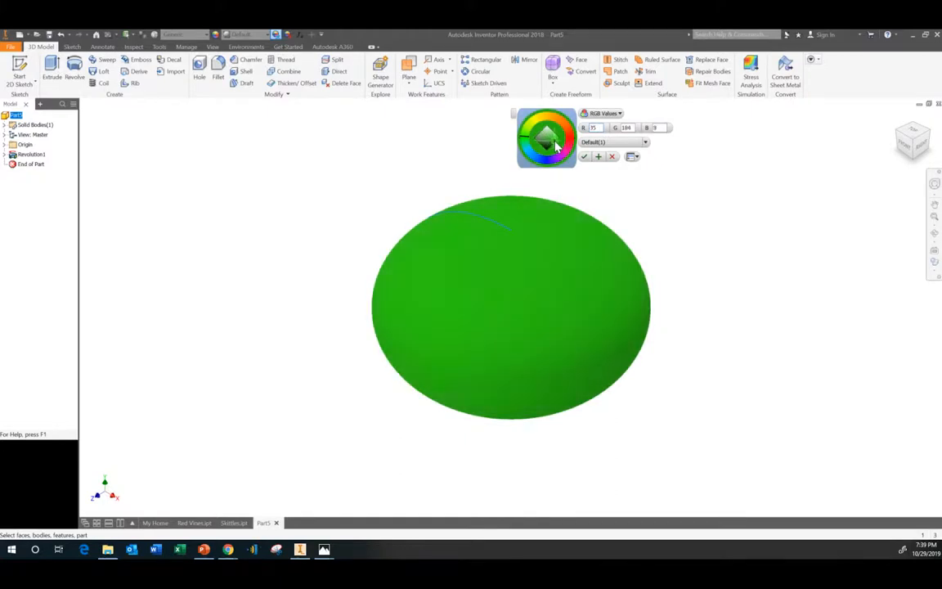
click(552, 145)
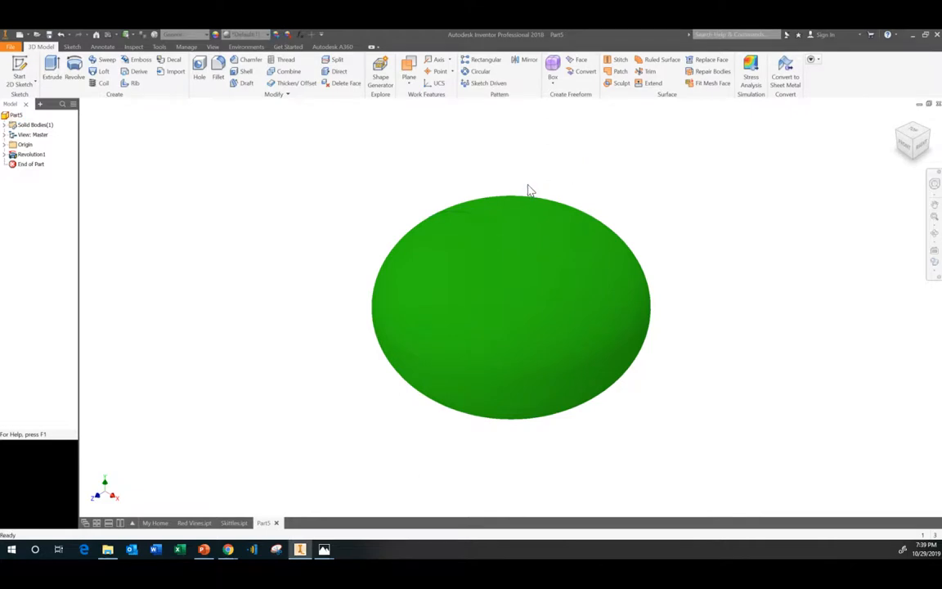
mouse_move(372, 202)
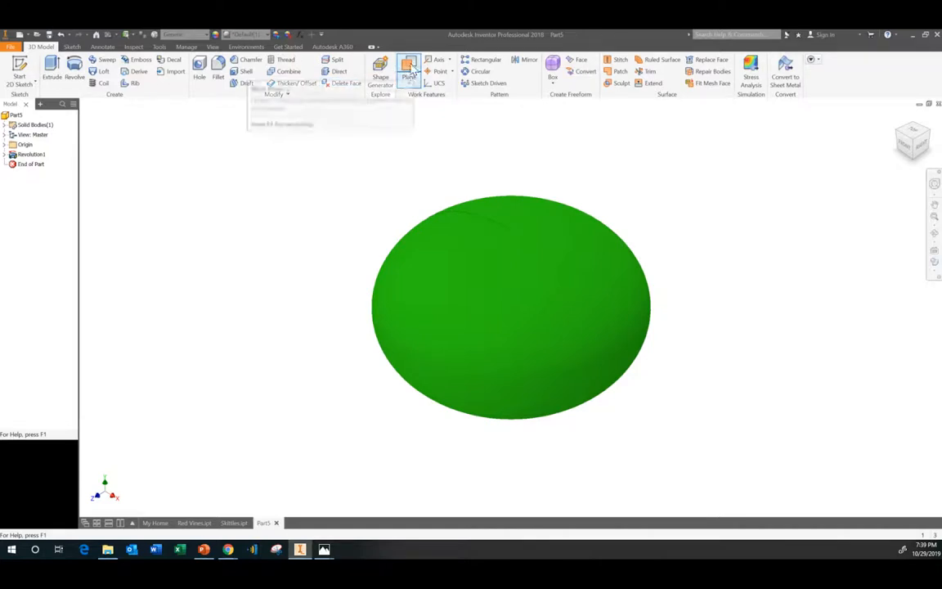
Create Work Plane1 offset upward from the XZ plane, above the ellipsoid.
click(405, 67)
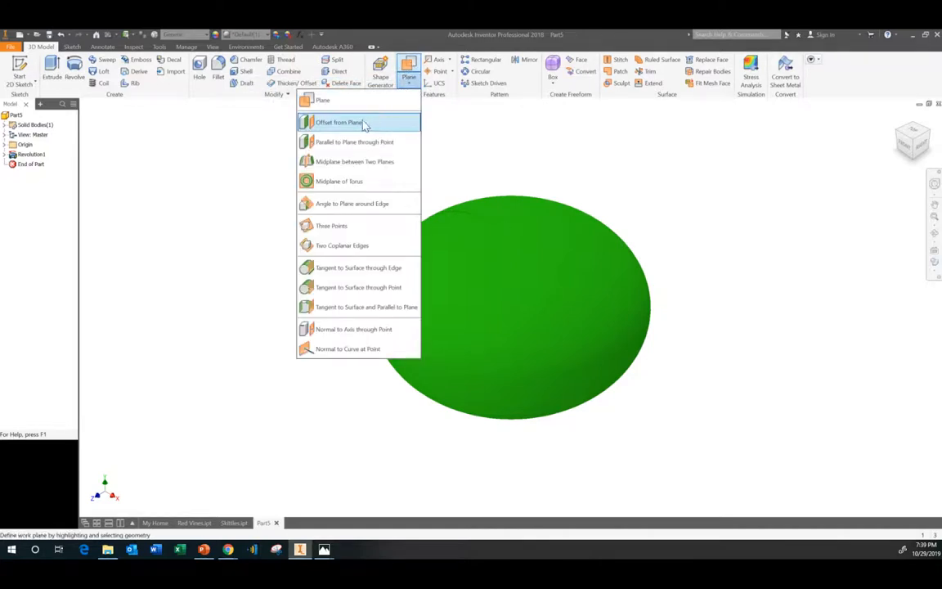
click(344, 121)
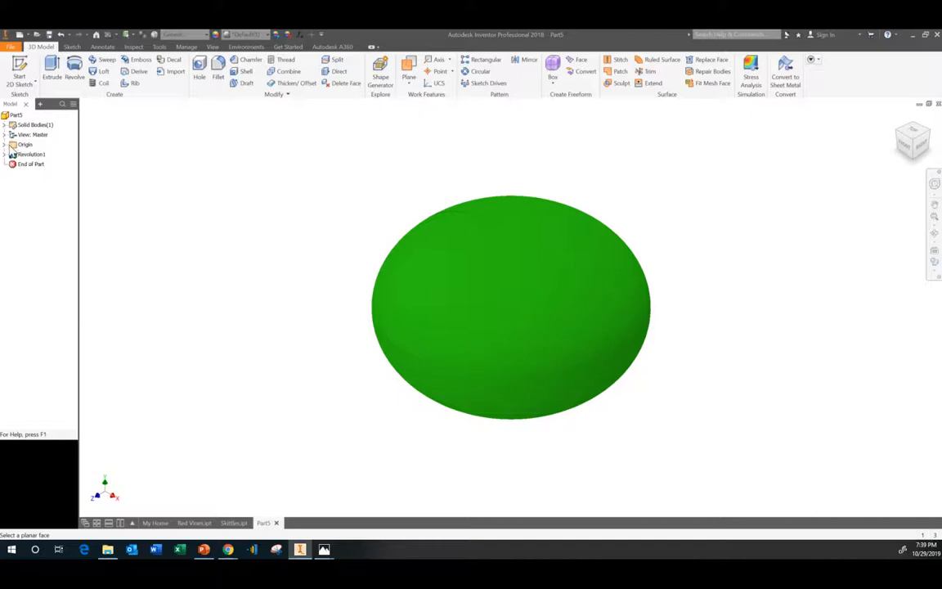
click(35, 164)
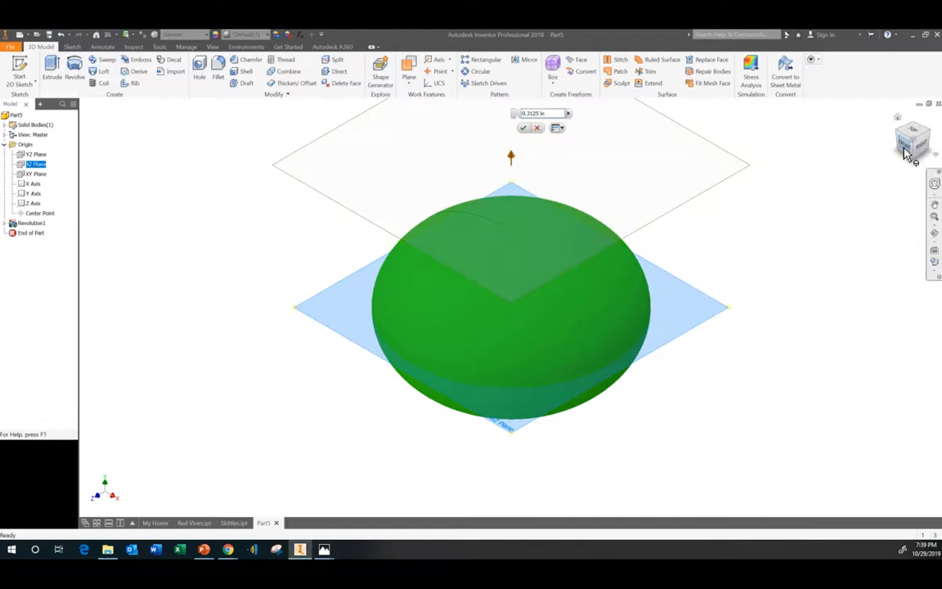
click(904, 143)
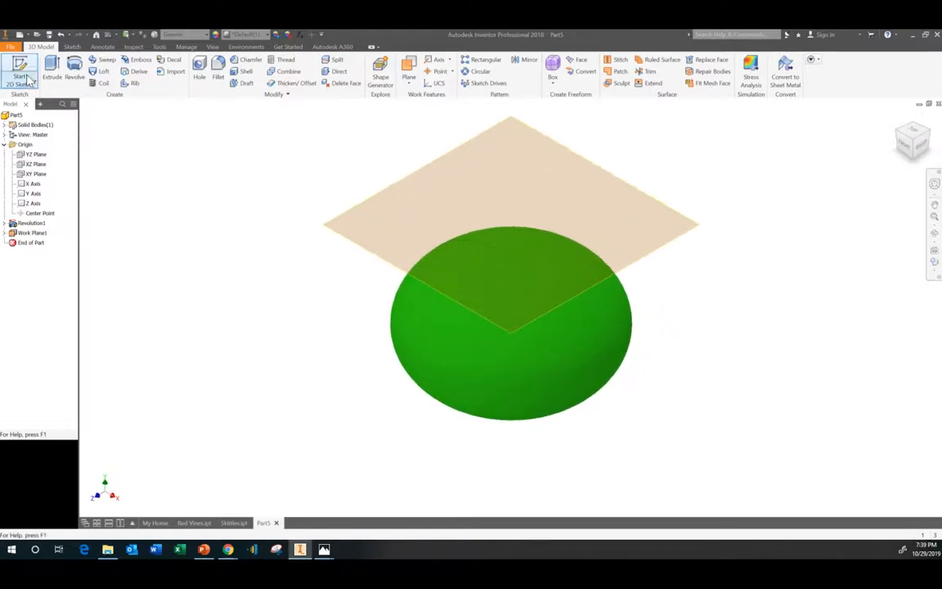
Sketch a white letter S, size .225, at the candy's centre on Work Plane1.
click(17, 74)
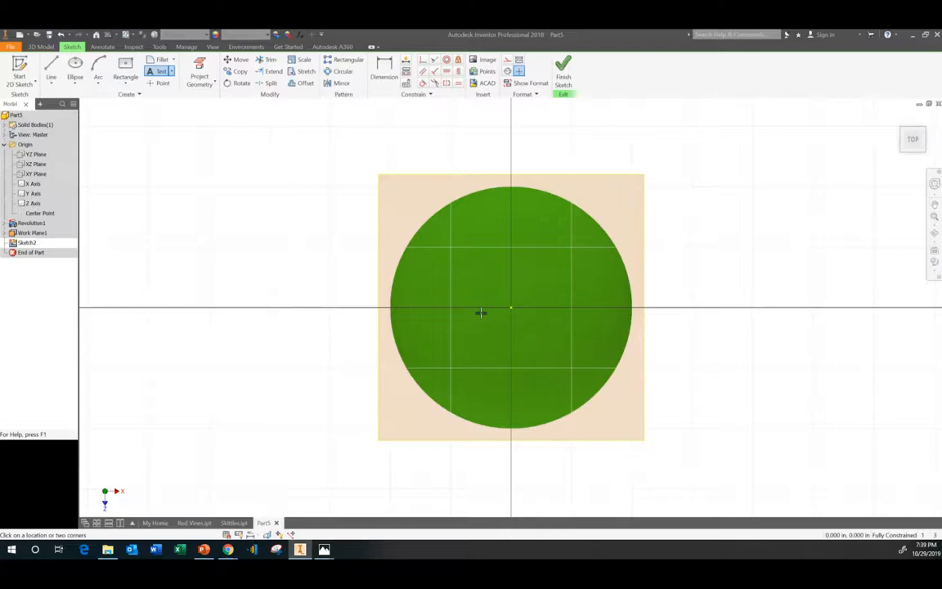
click(480, 312)
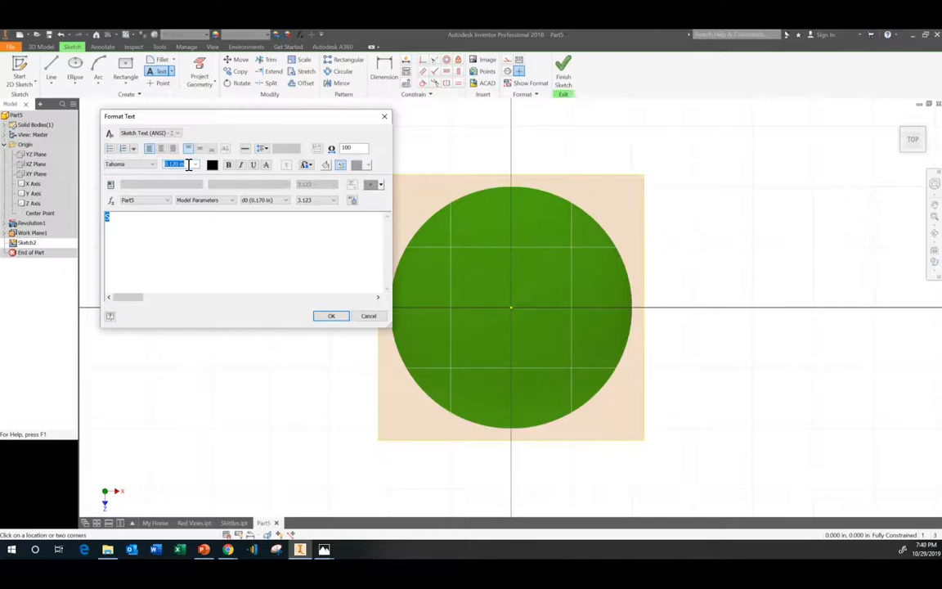
text(.225)
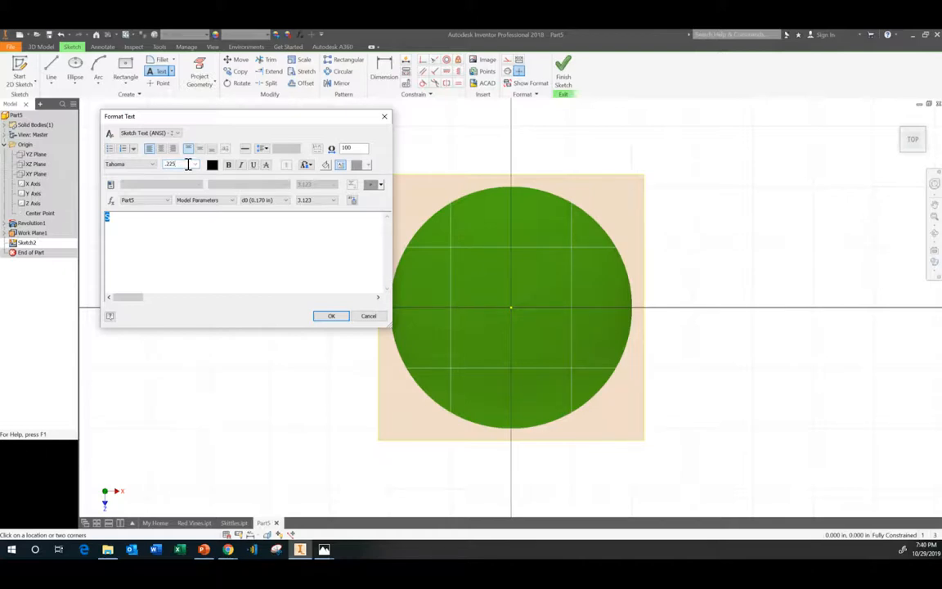
click(212, 164)
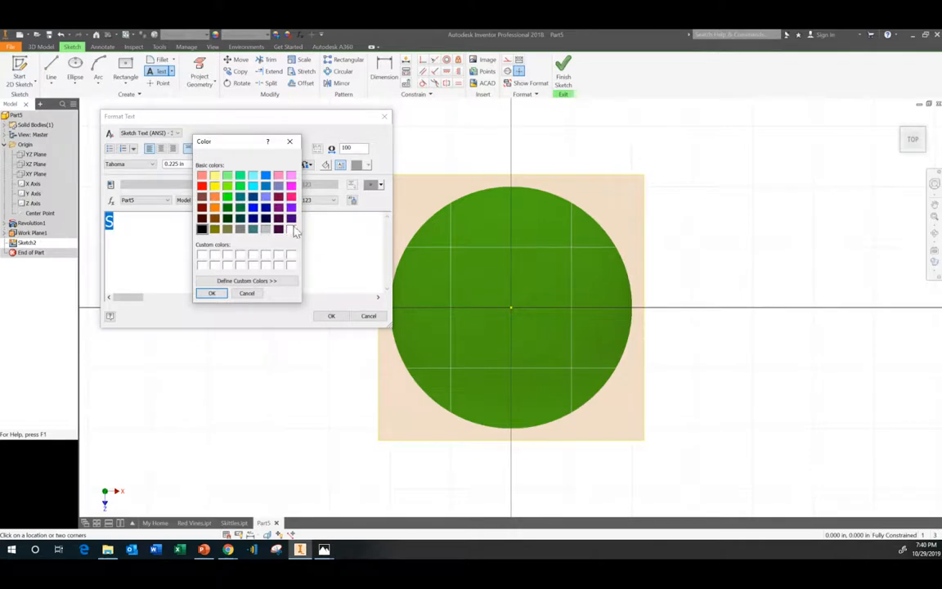
click(211, 293)
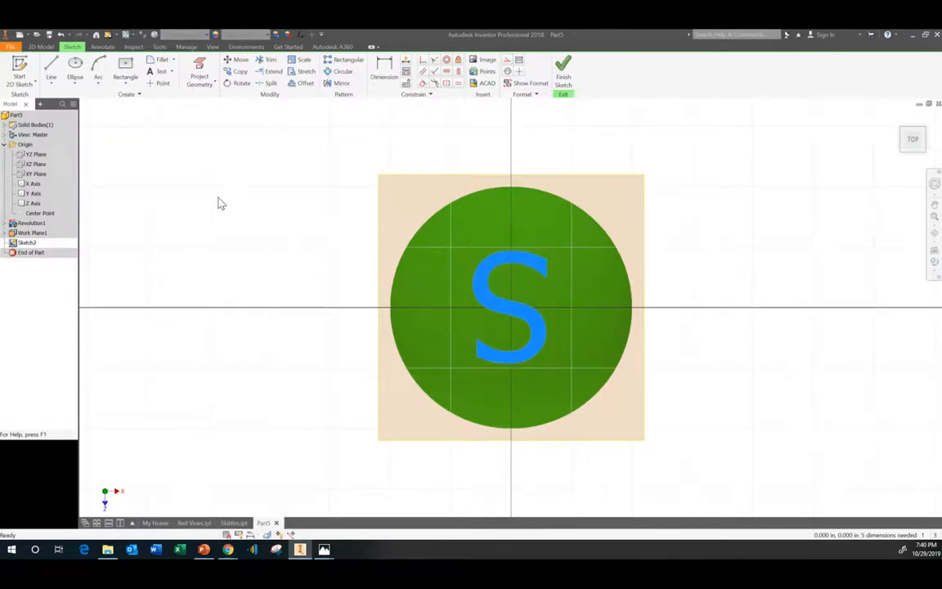
mouse_move(575, 334)
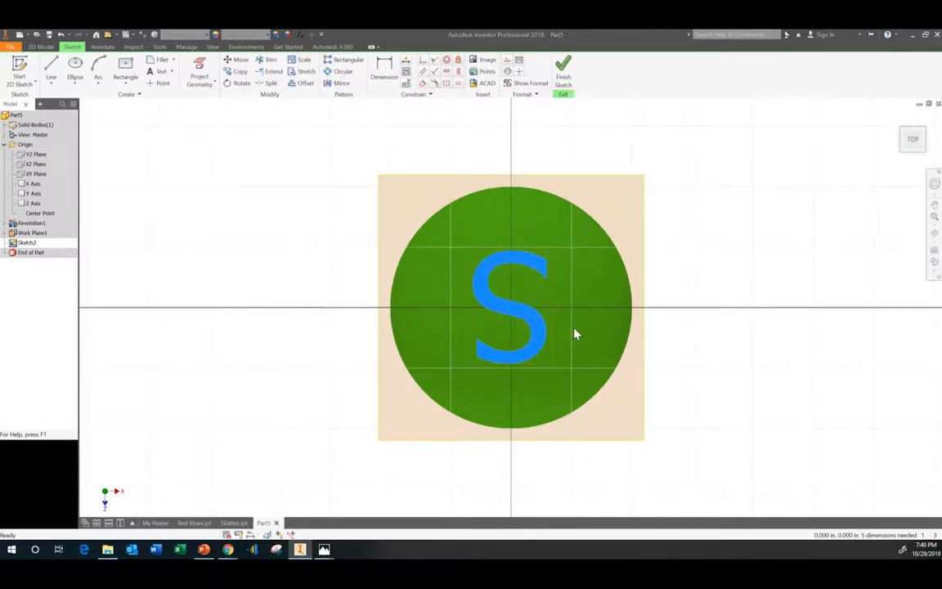
mouse_move(560, 226)
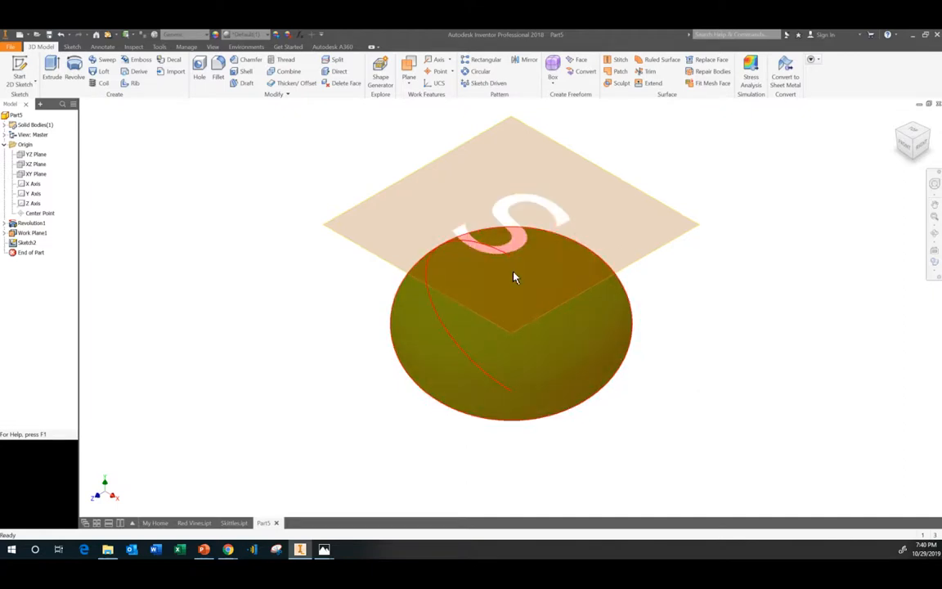
Emboss the S profile 0.005 in deep with a white appearance.
click(130, 61)
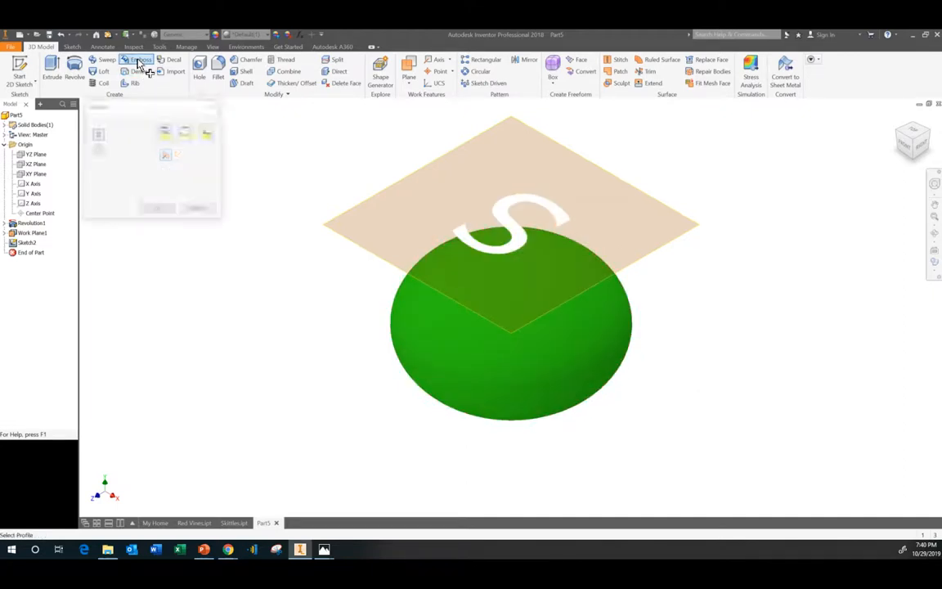
click(136, 60)
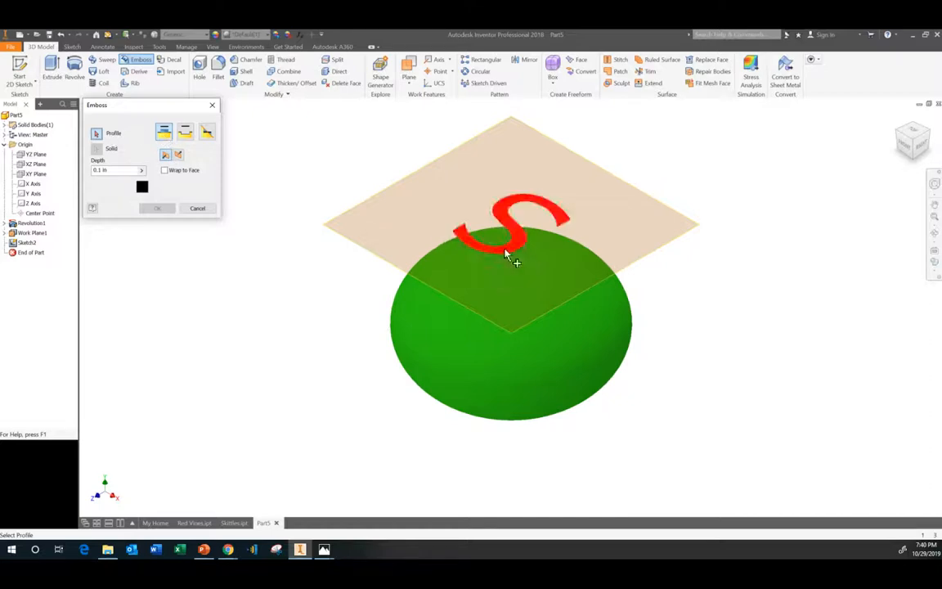
click(508, 229)
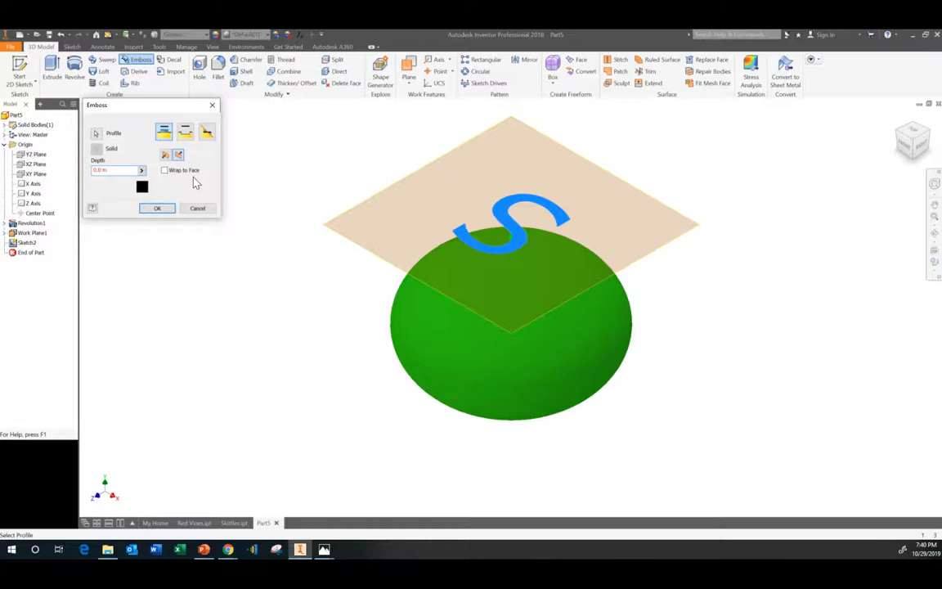
text(0.005 in)
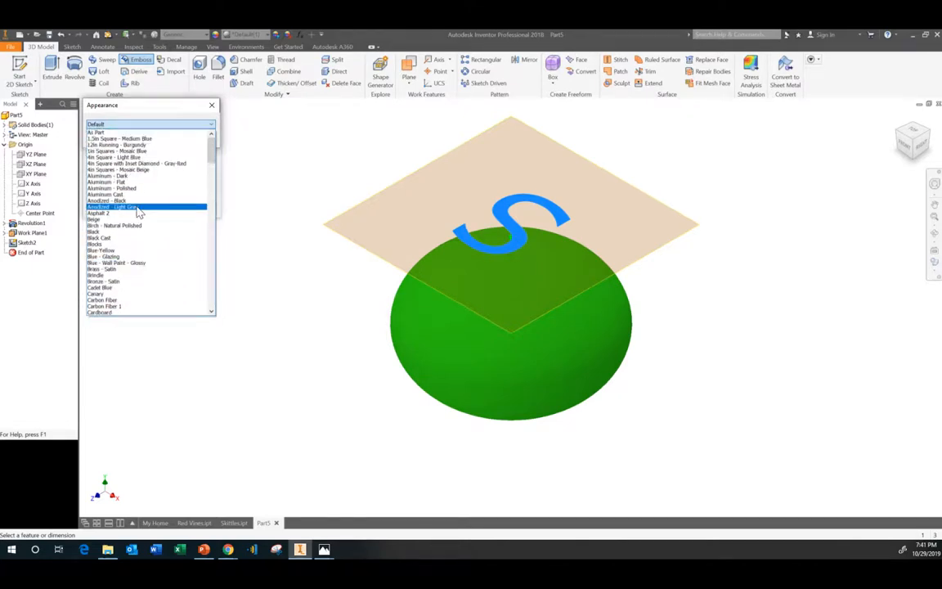
scroll(down, 3)
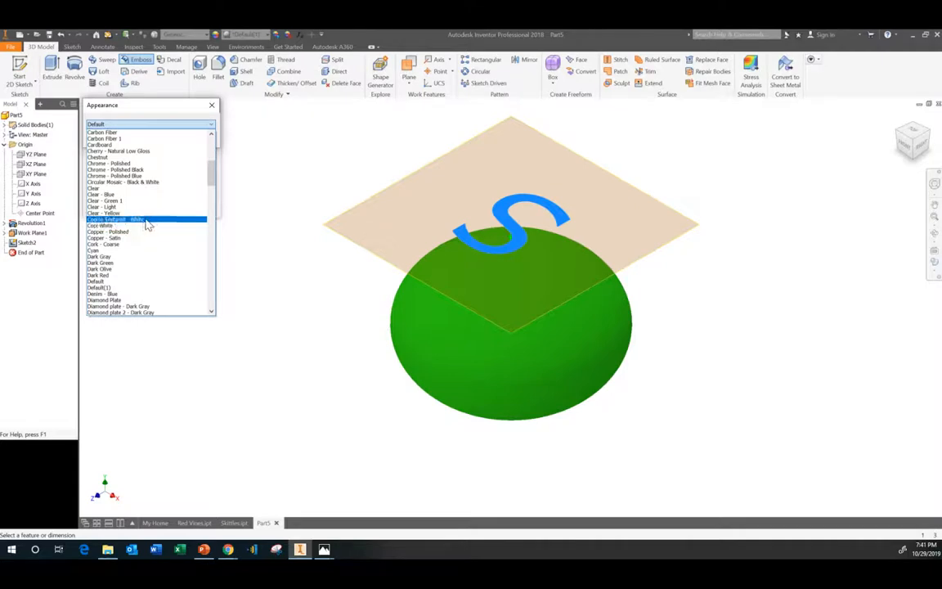
click(147, 219)
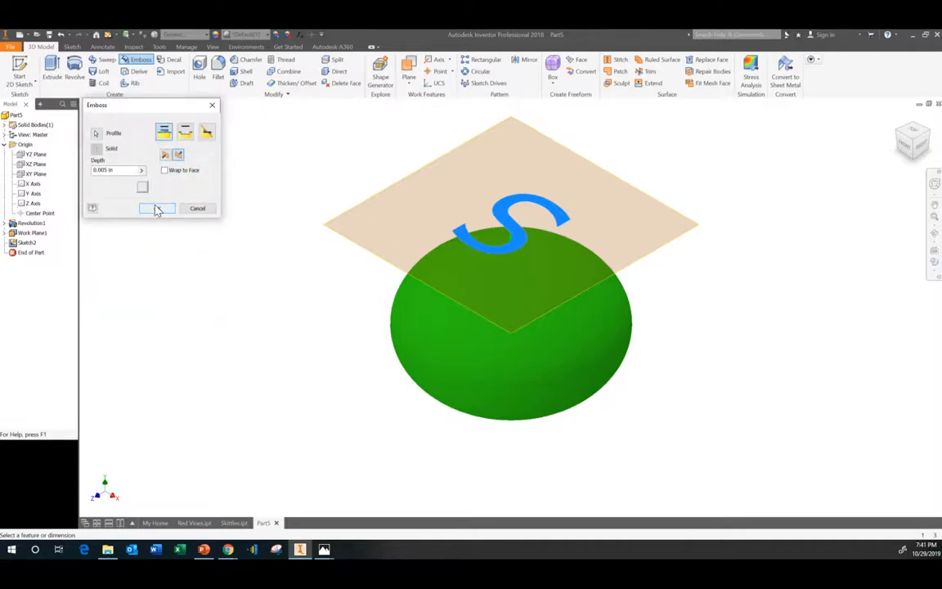
click(155, 208)
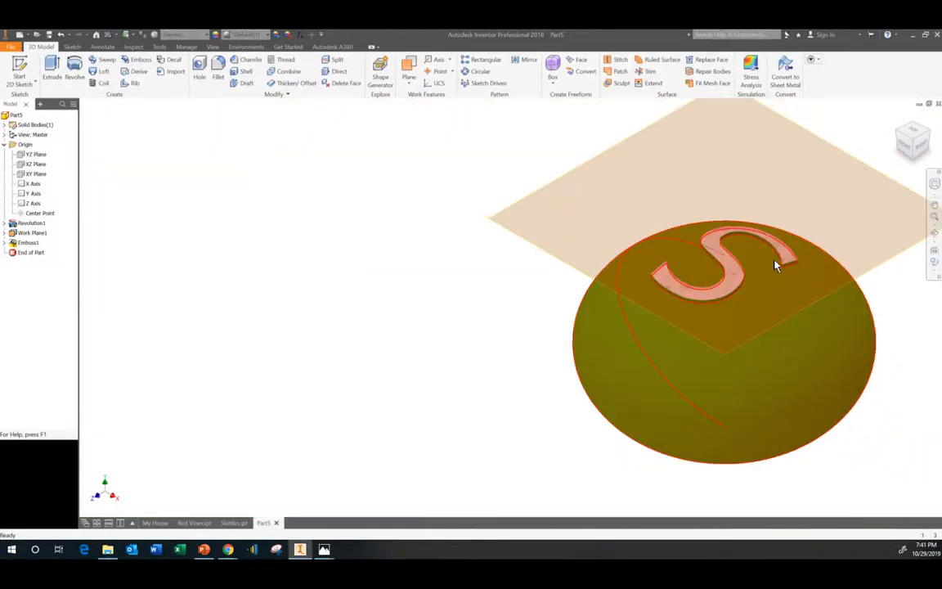
Edit Emboss1 to use Coarse Textured - White and a 0.001 in depth.
right_click(28, 242)
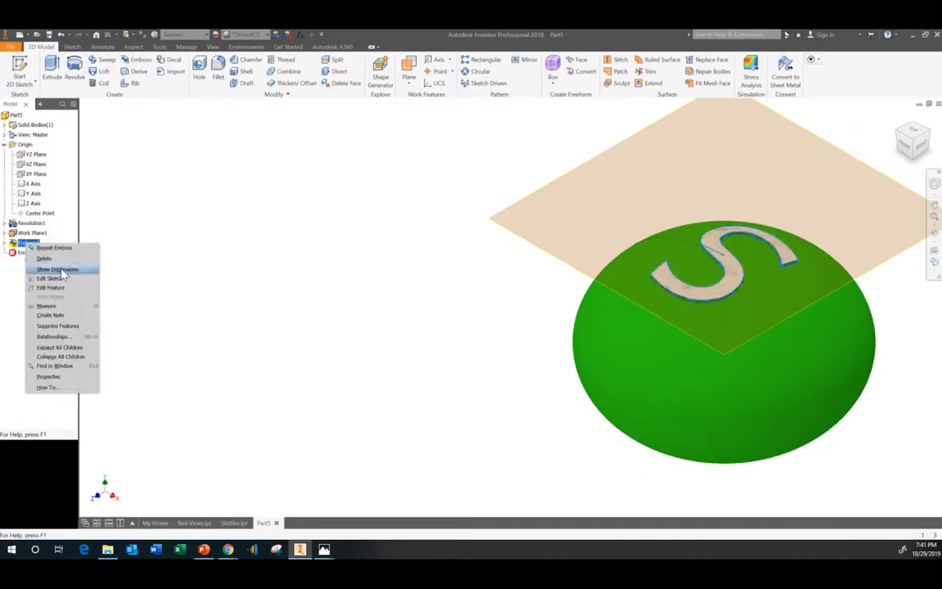
click(50, 287)
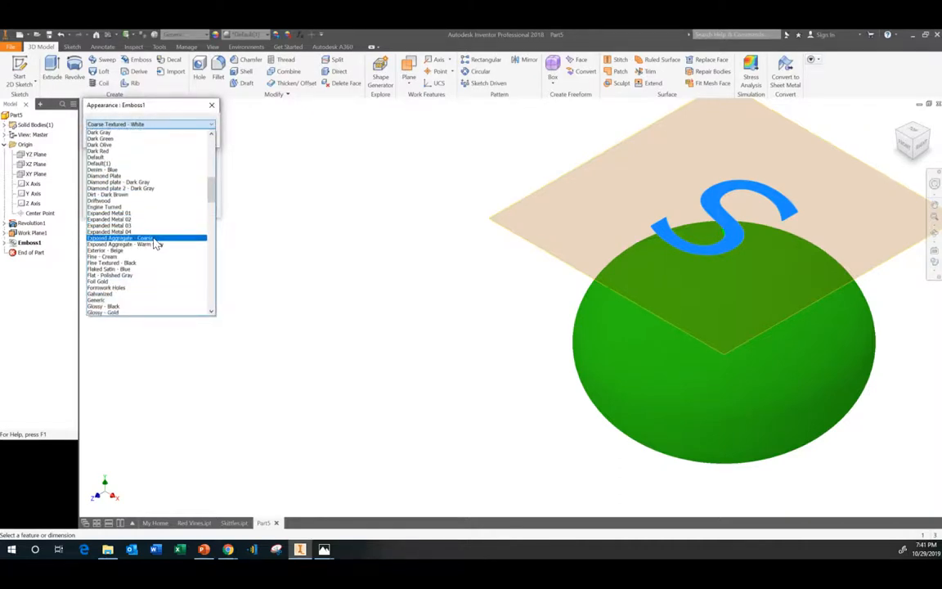
scroll(down, 3)
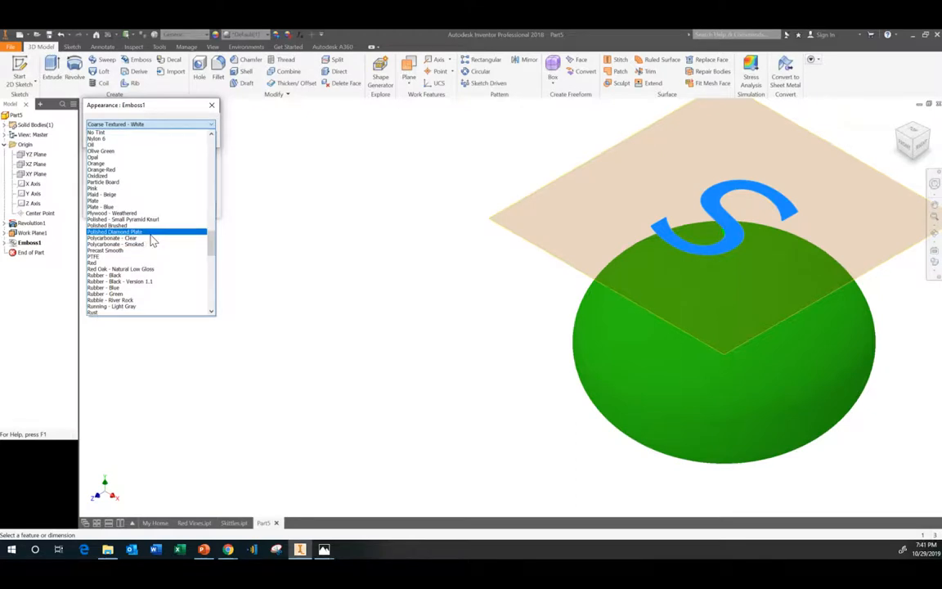
scroll(down, 3)
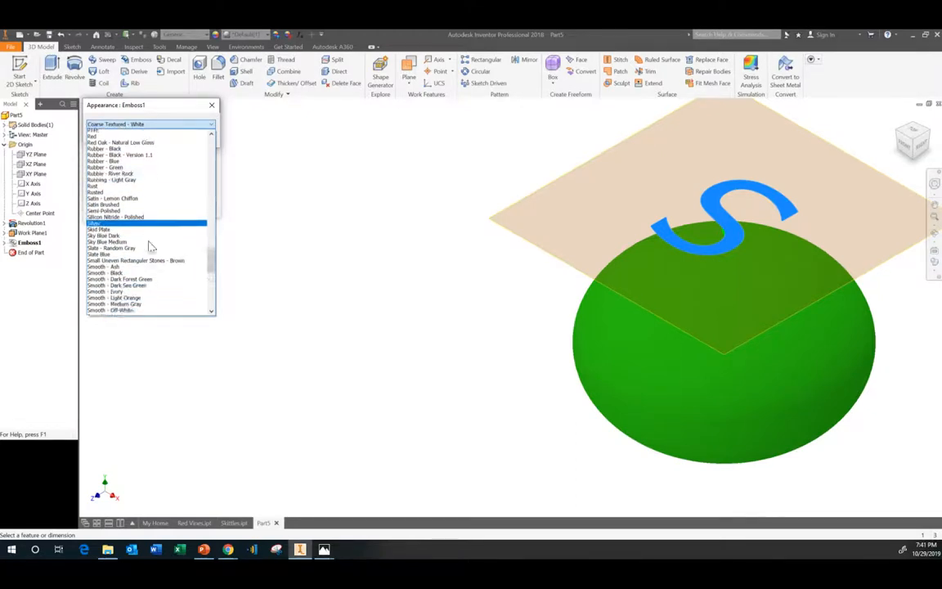
scroll(down, 3)
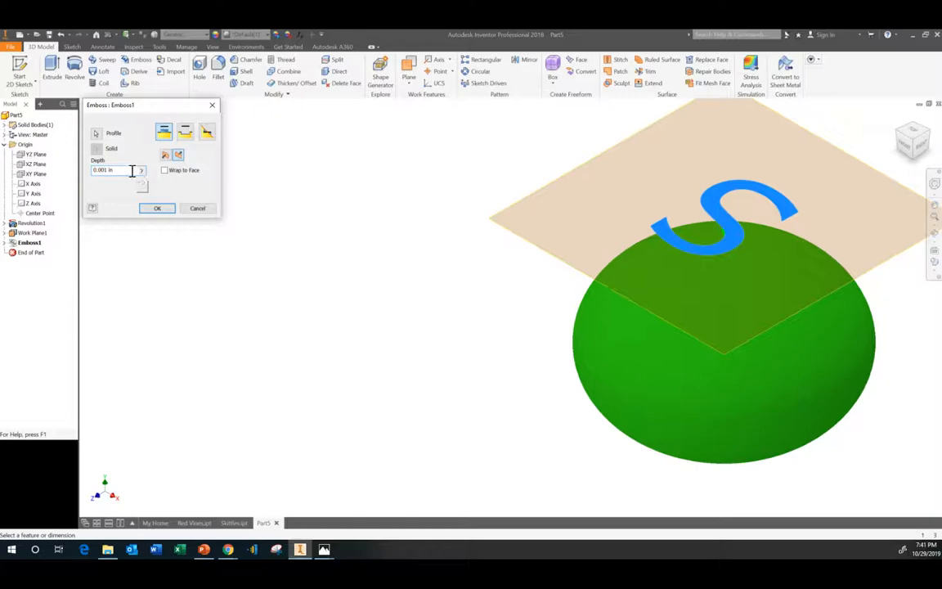
click(157, 207)
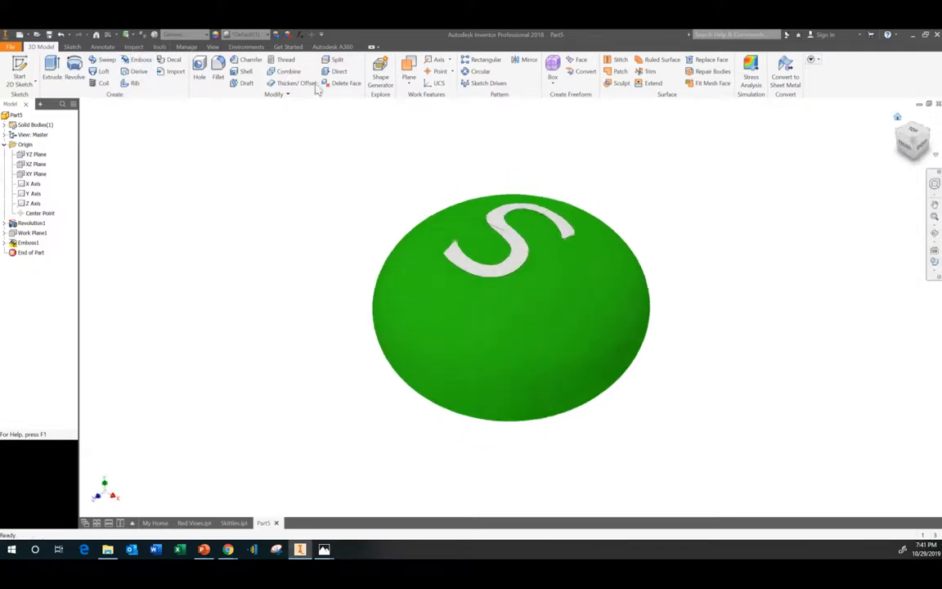
Turn on Shadows from the View tab so the candy casts a shadow.
click(232, 46)
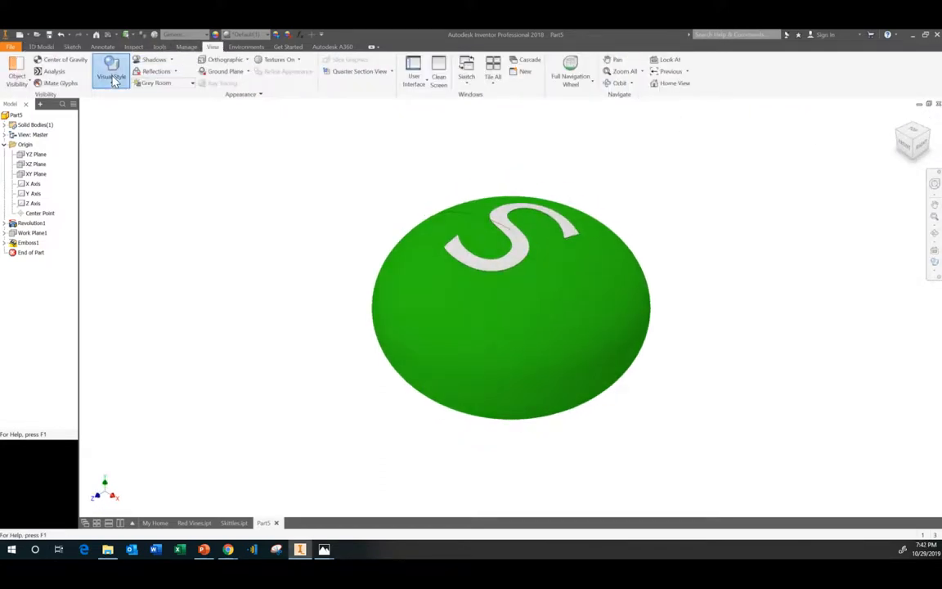
click(152, 58)
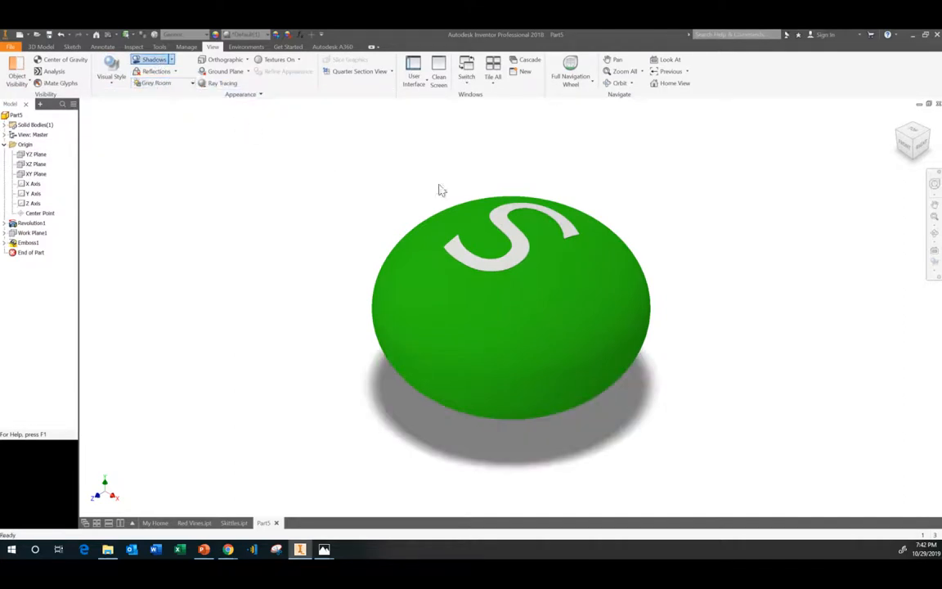
mouse_move(751, 257)
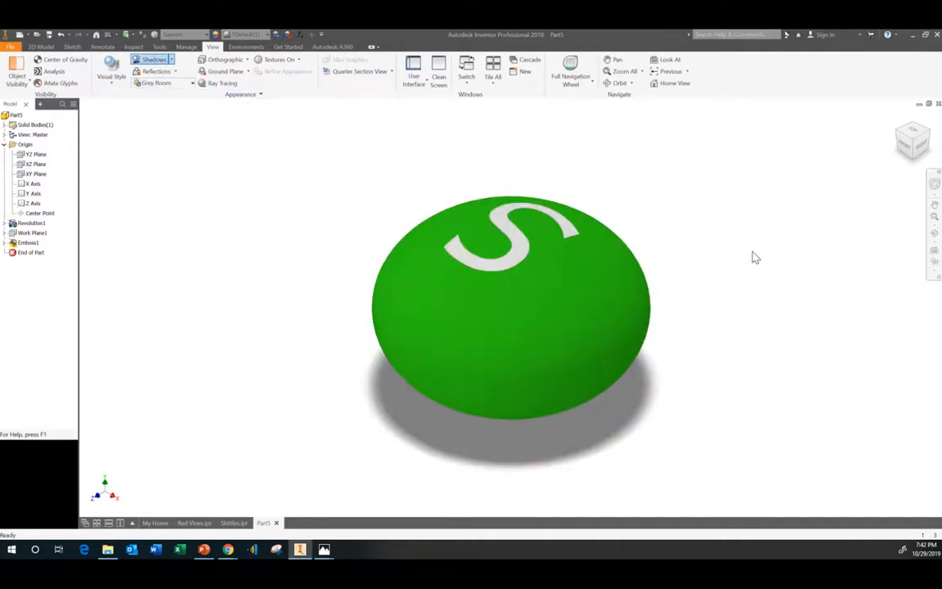
mouse_move(929, 241)
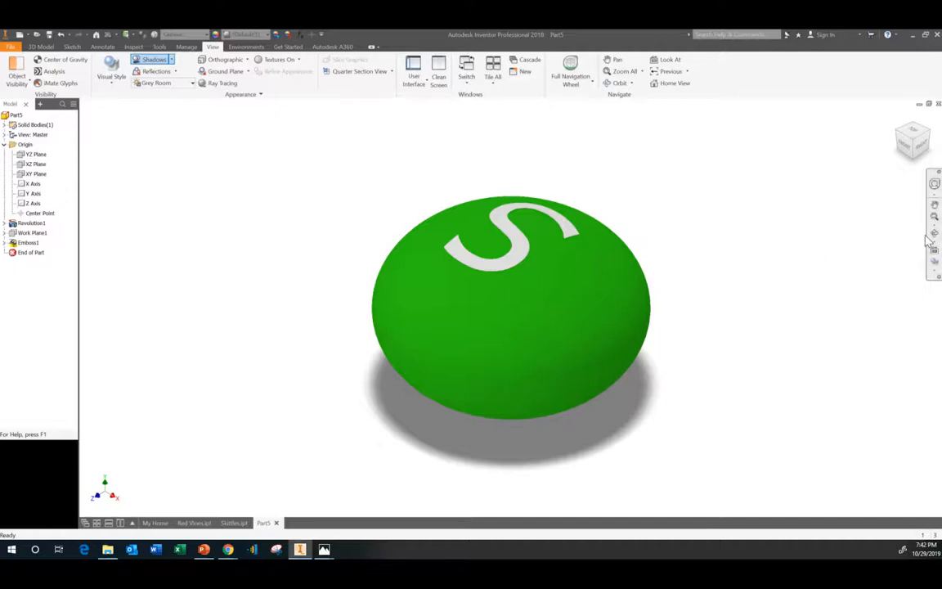
Orbit the candy to view its sides, front and the S on top.
click(618, 83)
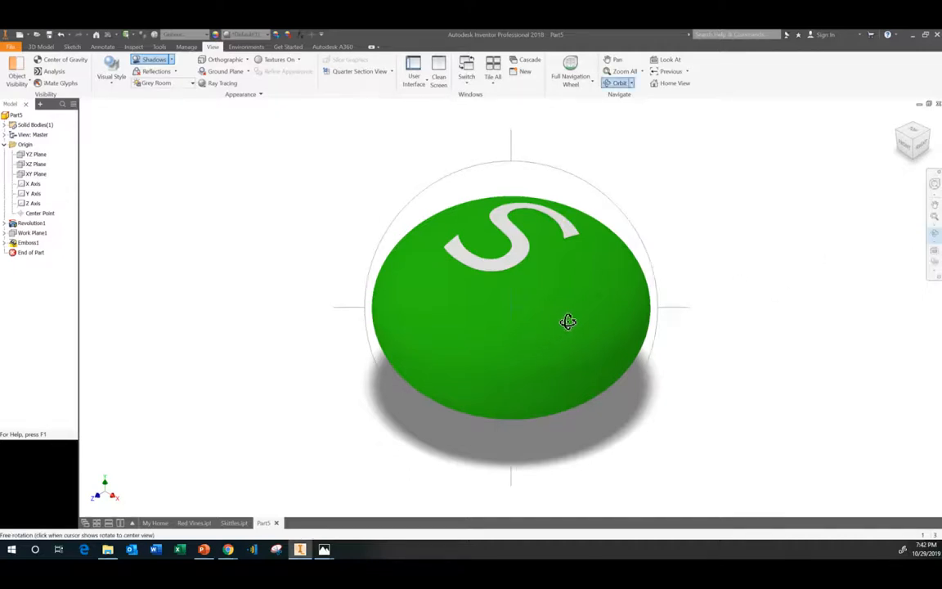
drag(568, 321, 493, 335)
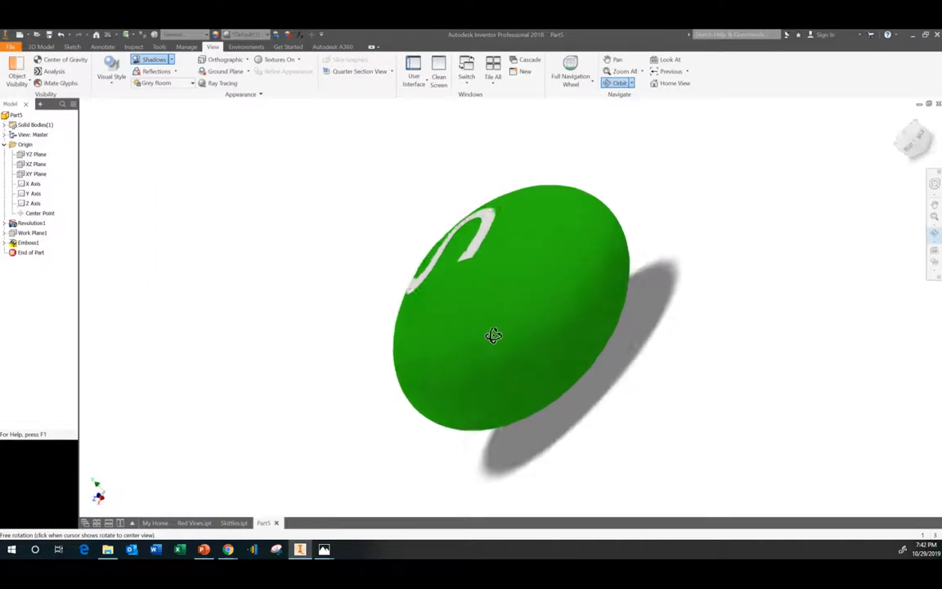
drag(493, 336, 290, 372)
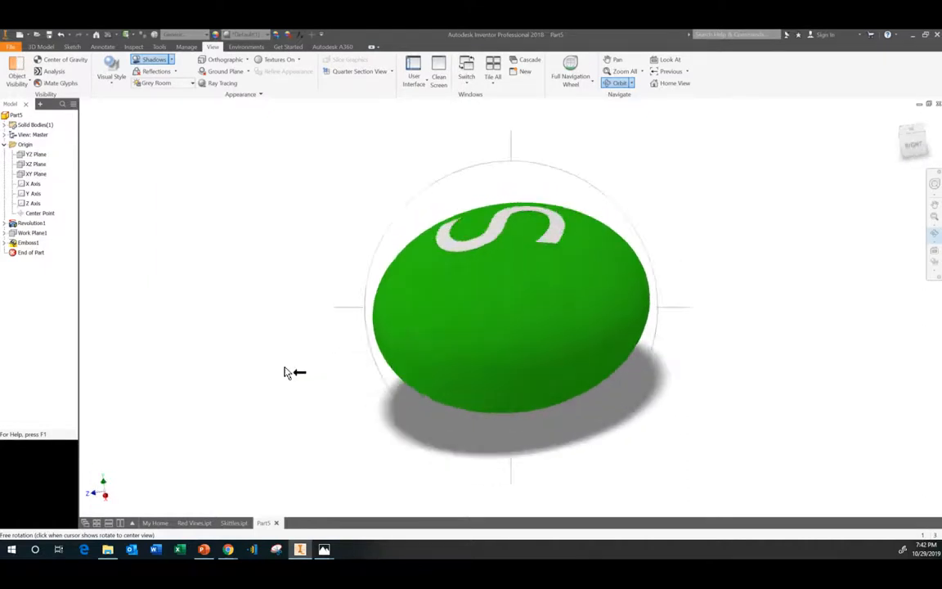
drag(294, 372, 379, 353)
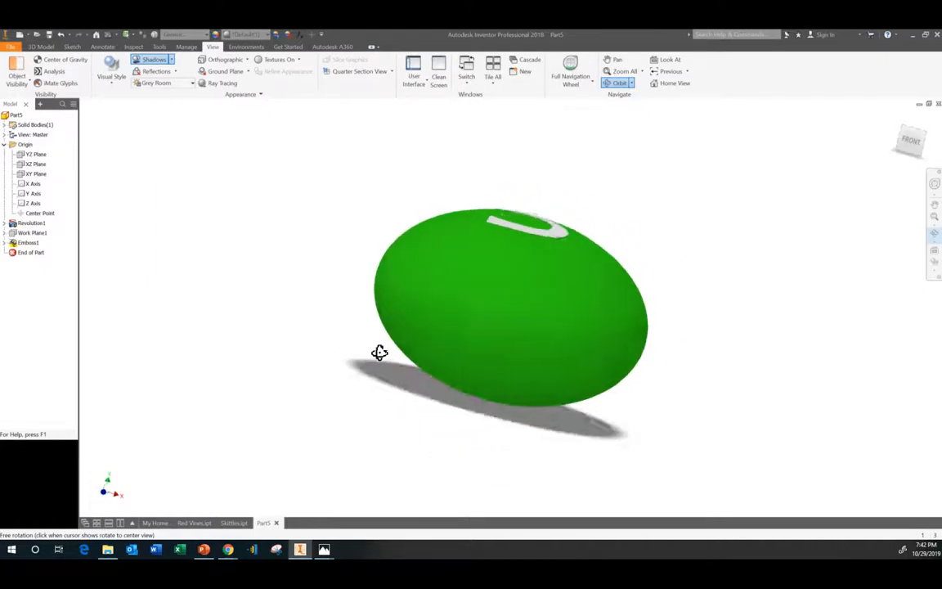
drag(379, 352, 453, 332)
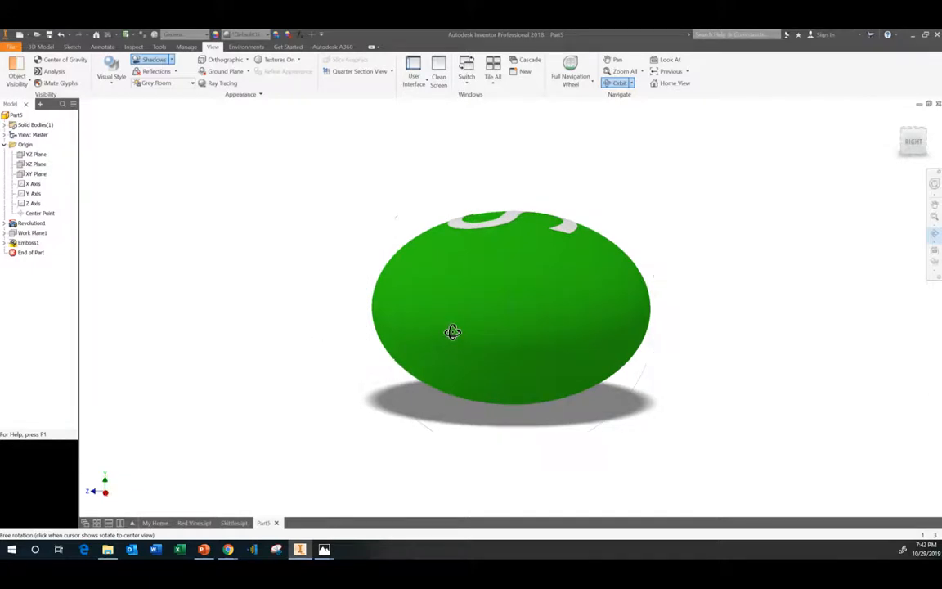
Orbit the candy to inspect its underside, then the S edge-on.
drag(453, 331, 722, 354)
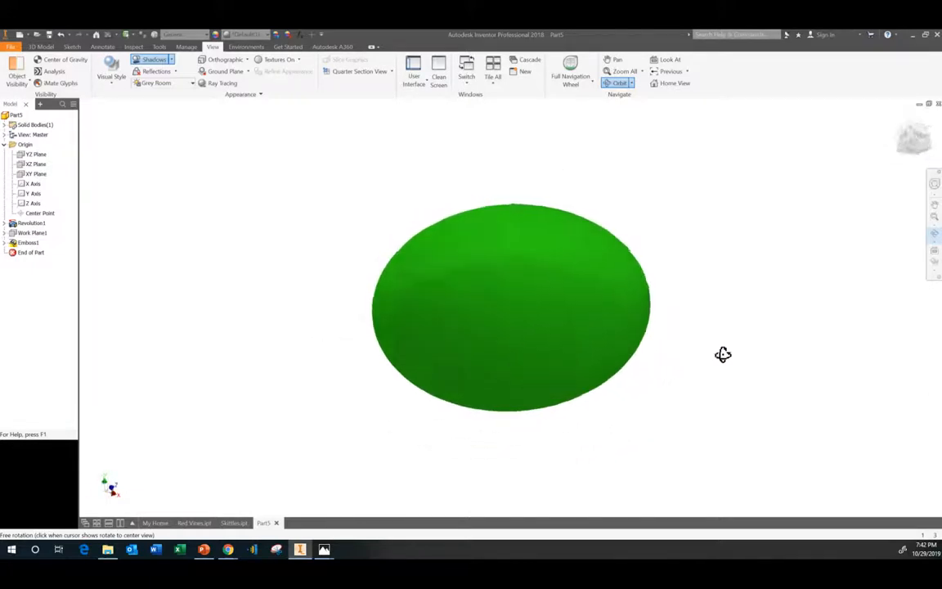
drag(723, 354, 801, 354)
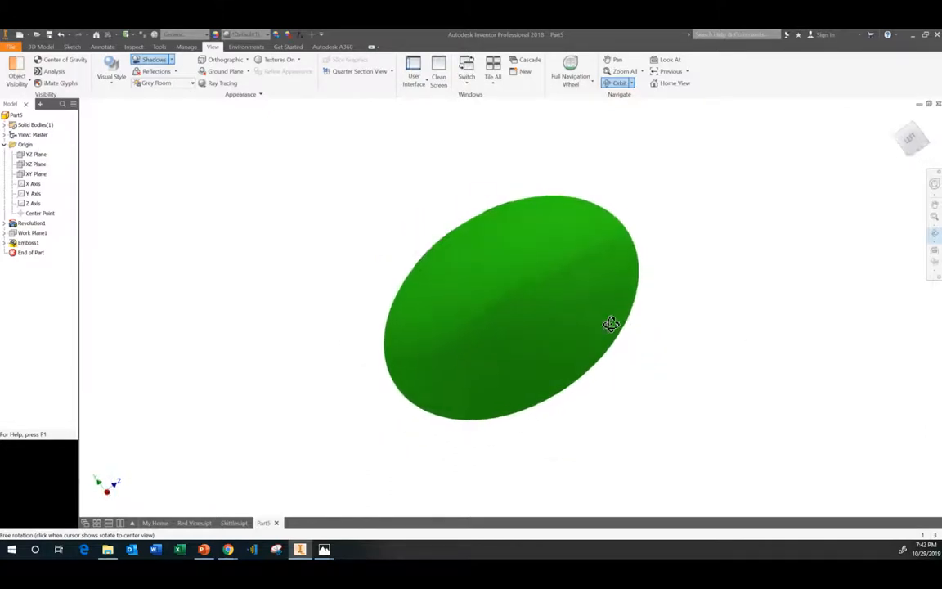
drag(611, 323, 614, 357)
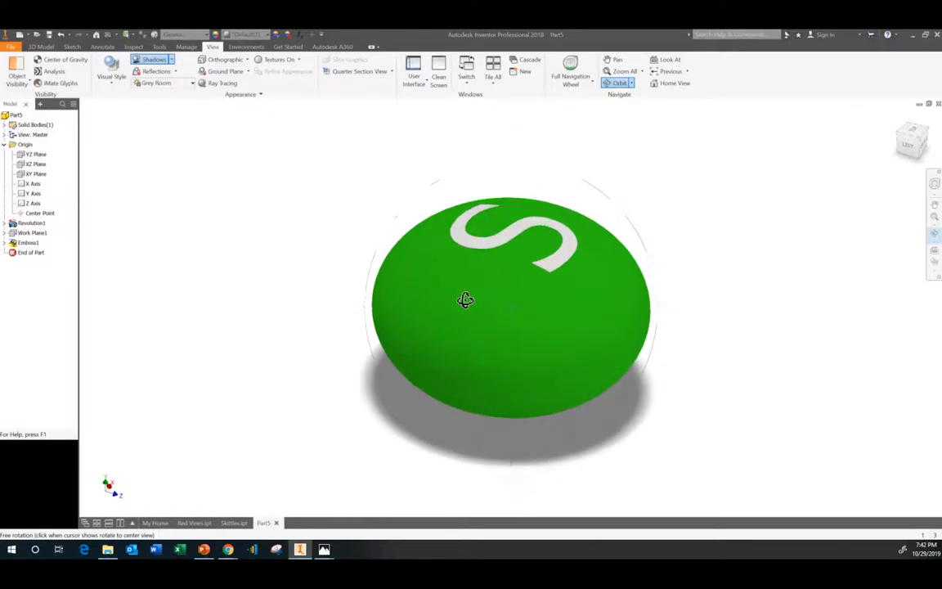
drag(466, 300, 615, 325)
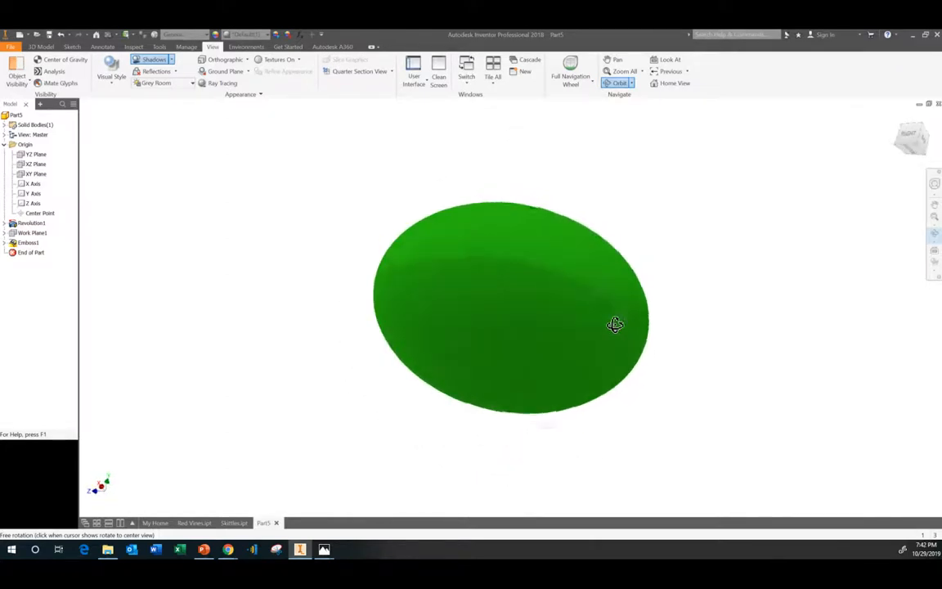
drag(616, 325, 703, 326)
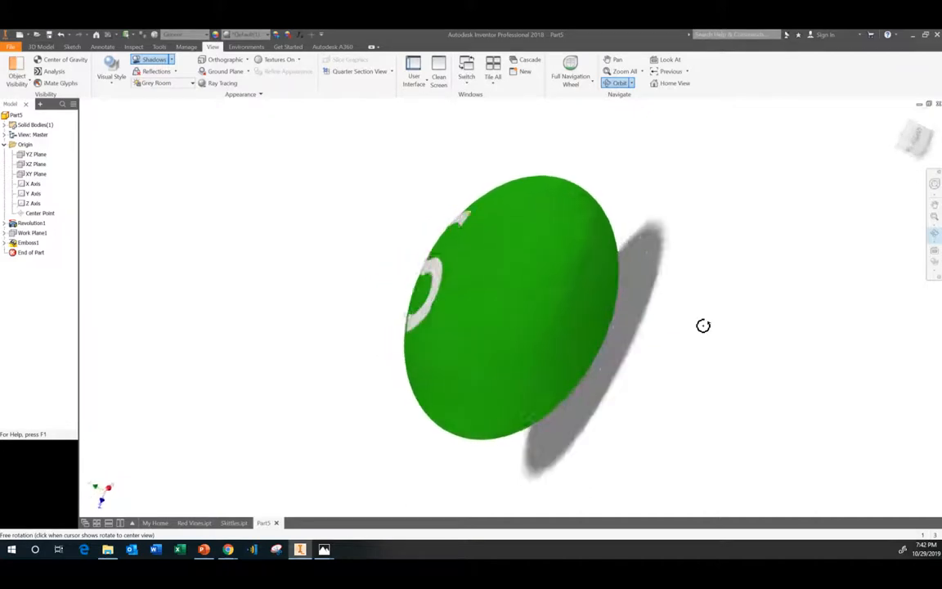